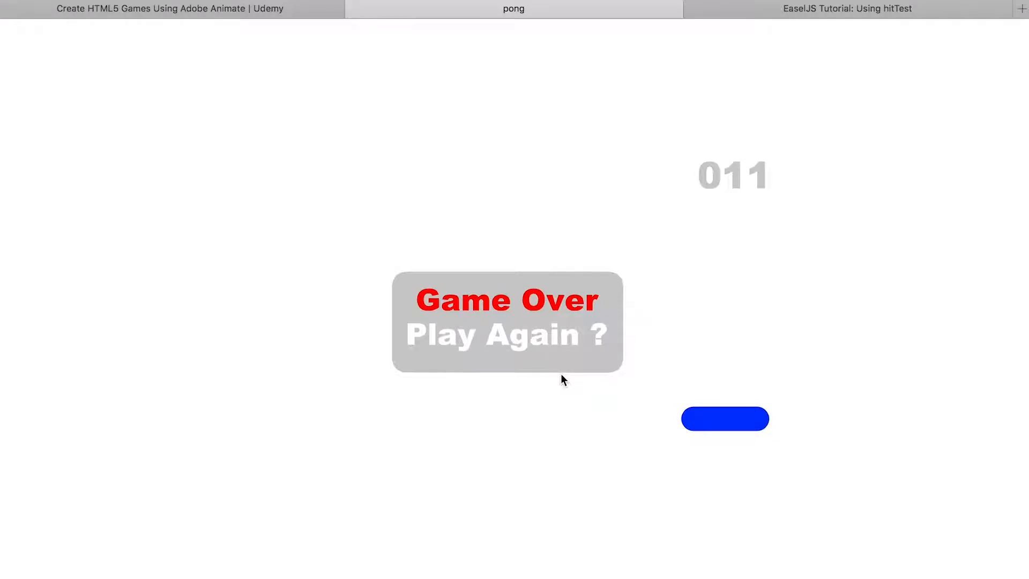
mouse_move(516, 330)
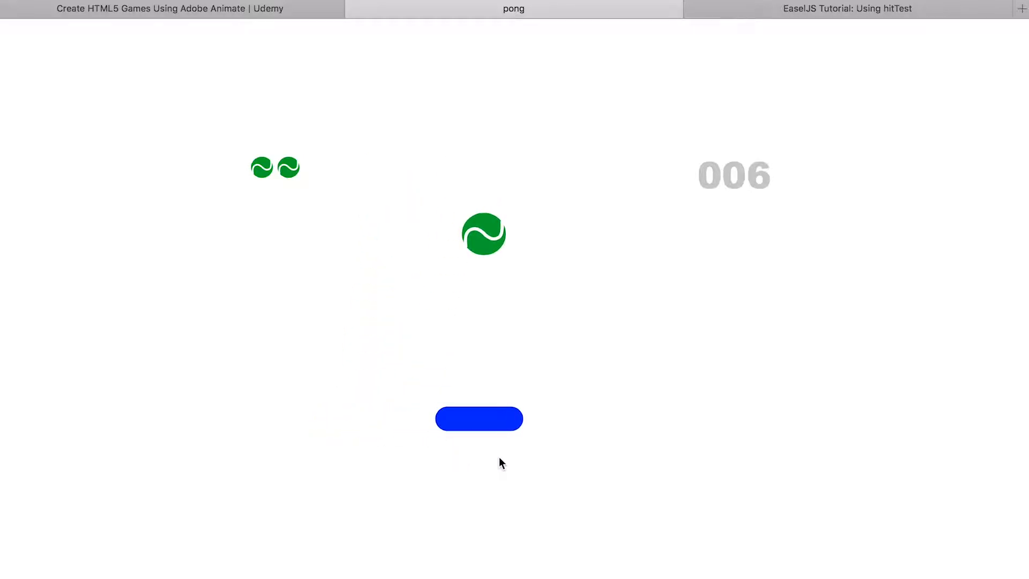
mouse_move(358, 409)
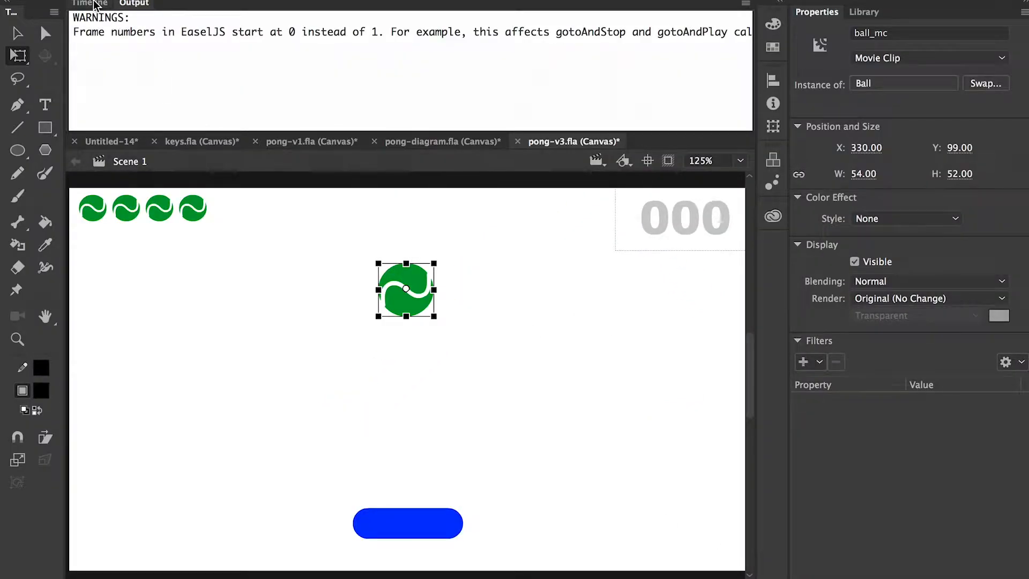
Enter the lives_mc clip from the Timeline and select Layer_2 to inspect its ball-icon frames
left_click(89, 4)
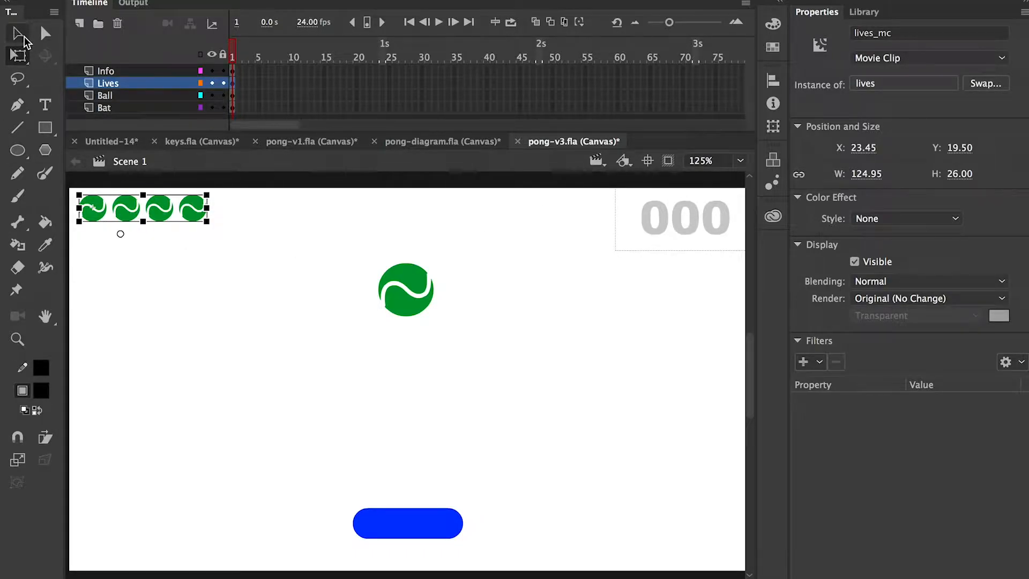
double_click(108, 209)
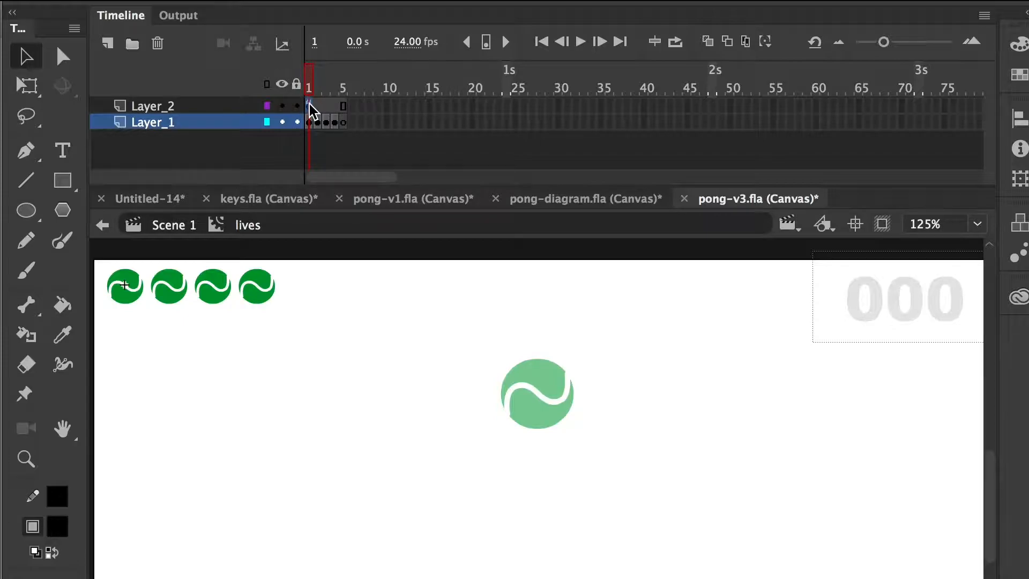
left_click(153, 106)
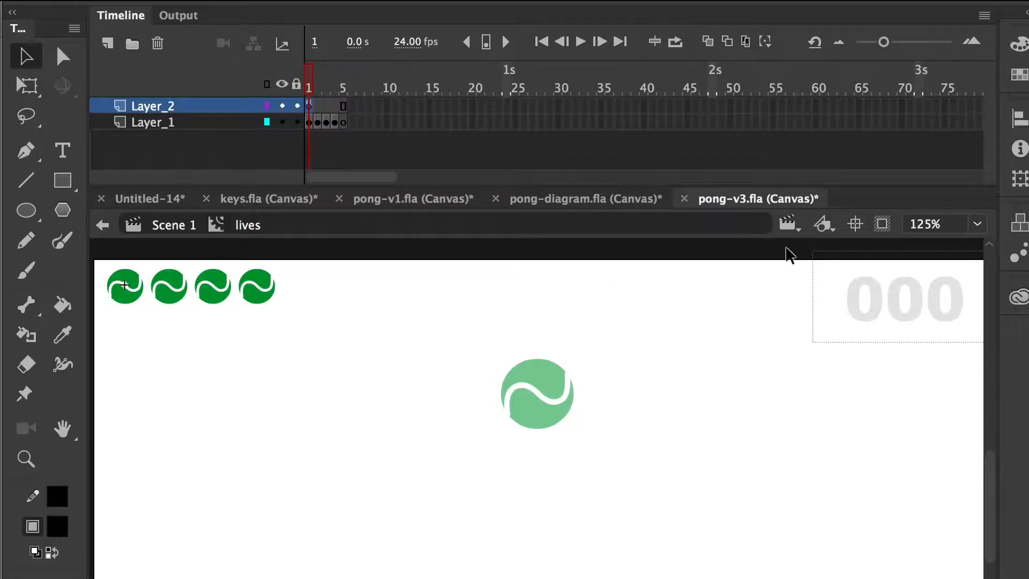
key("F9")
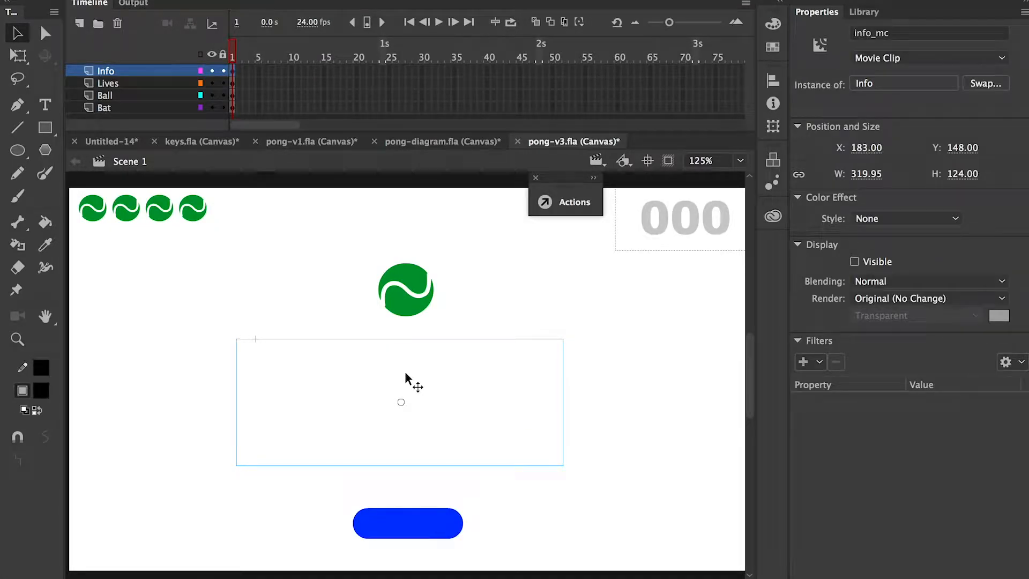
mouse_move(414, 385)
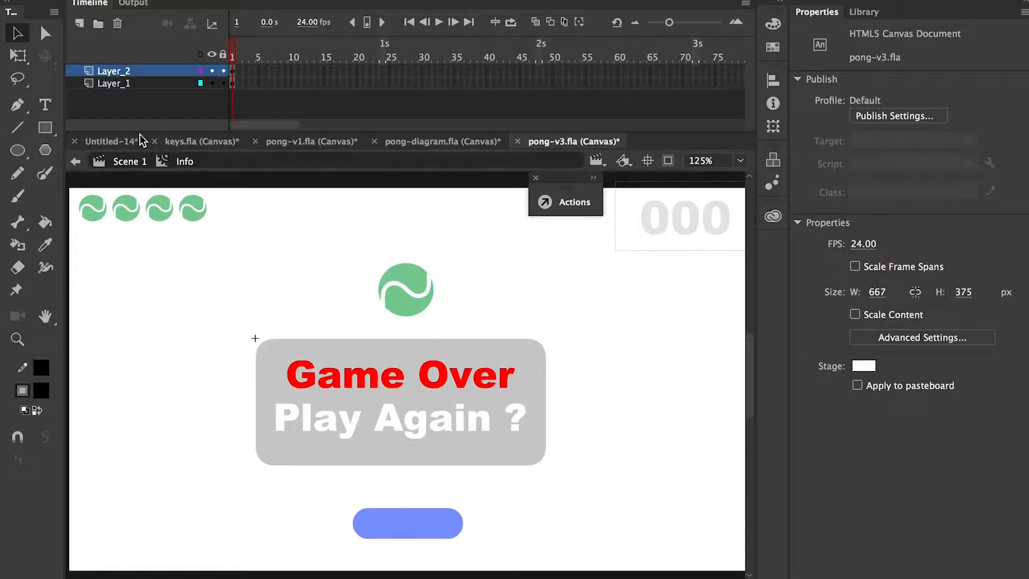
mouse_move(107, 121)
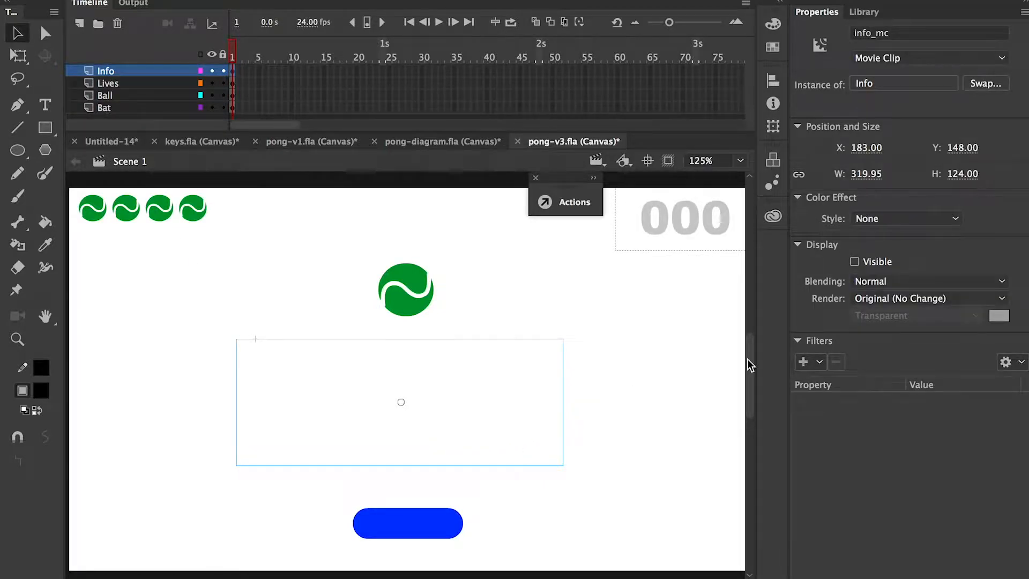
mouse_move(855, 262)
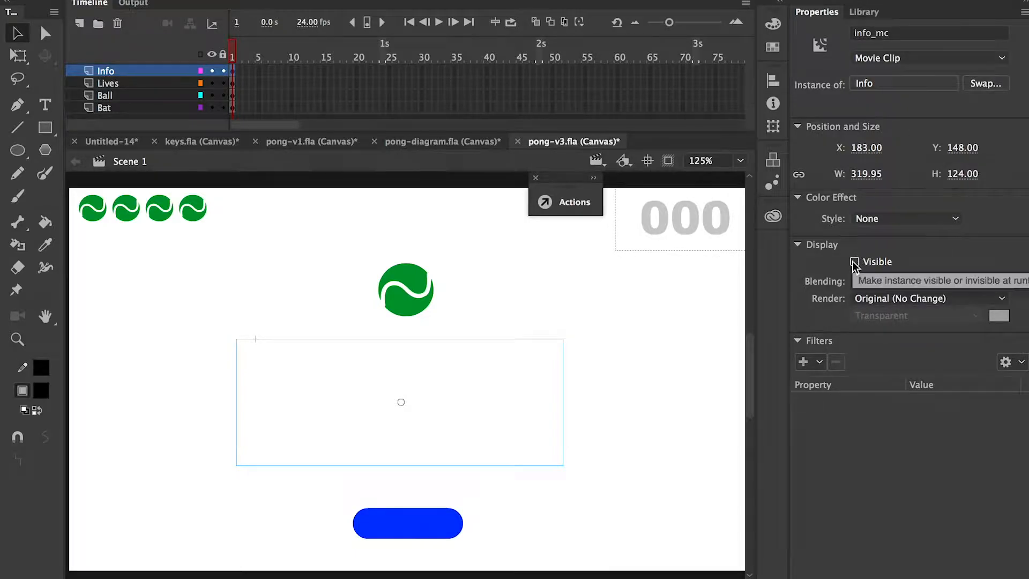
left_click(855, 261)
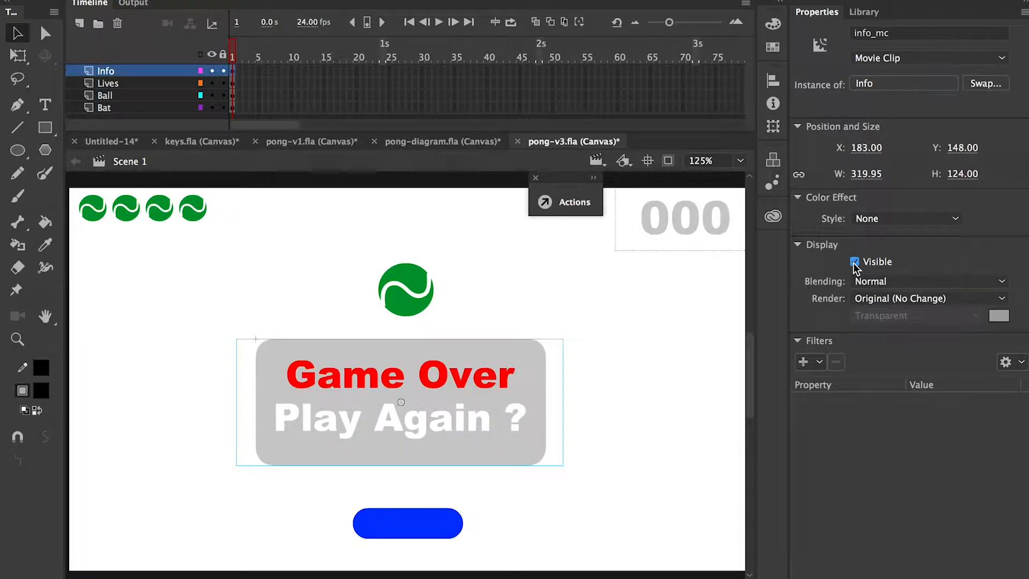
left_click(856, 262)
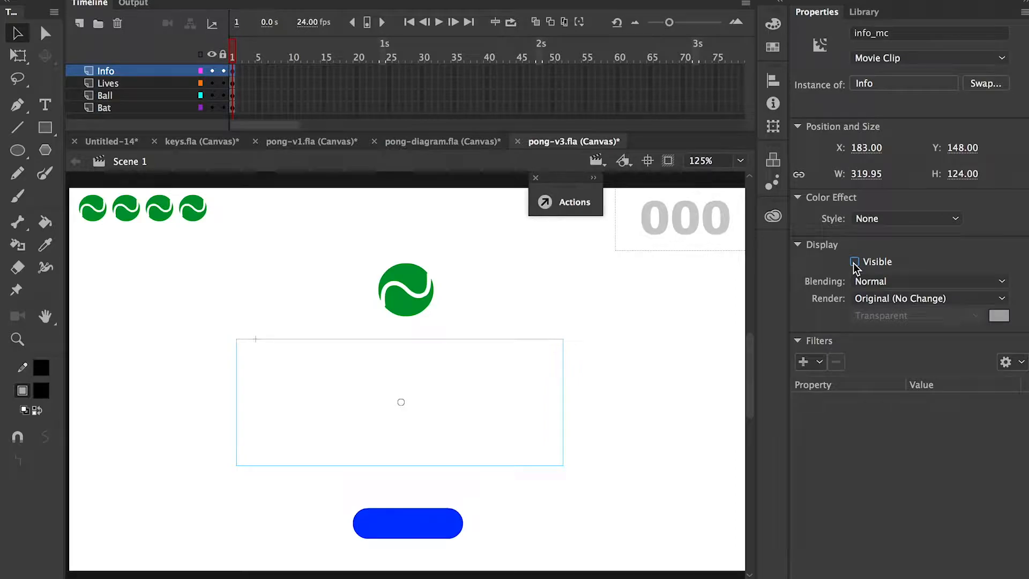
left_click(856, 262)
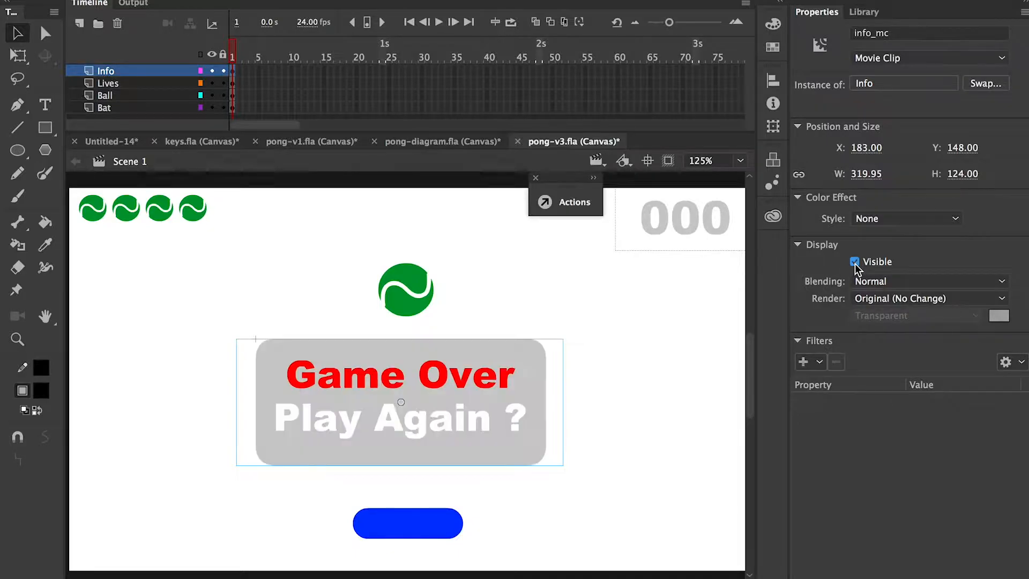
mouse_move(855, 261)
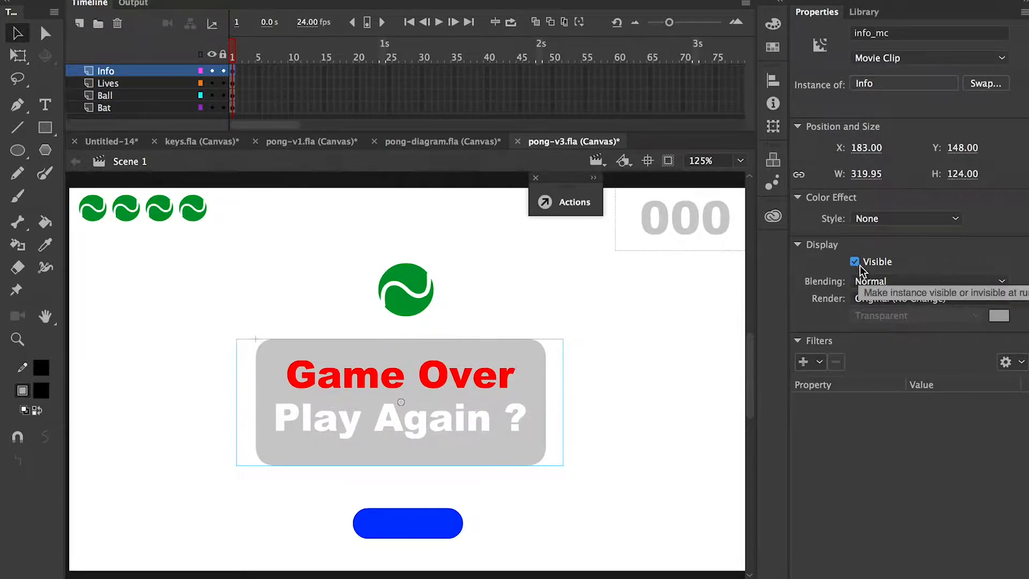
left_click(854, 262)
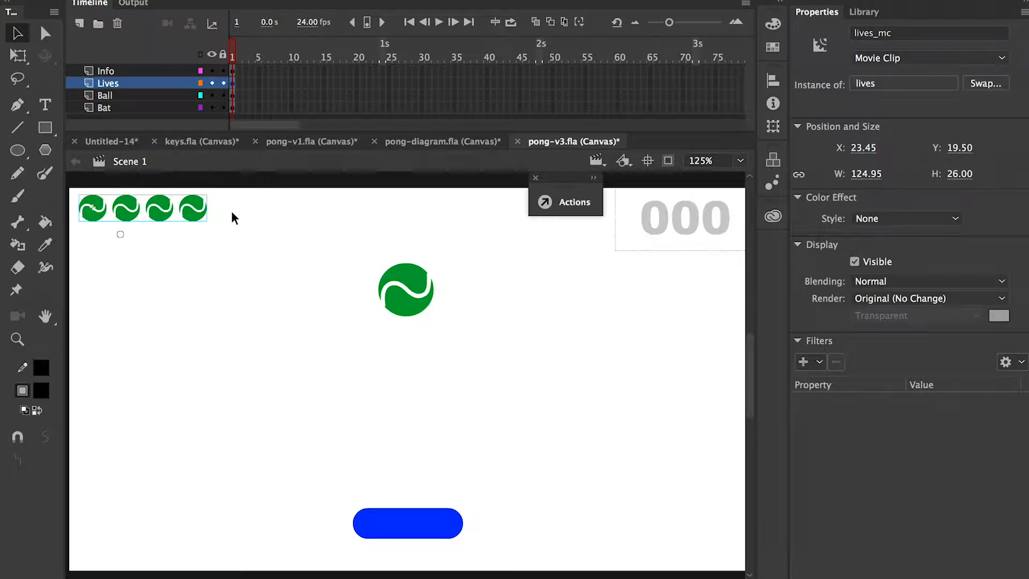
mouse_move(419, 479)
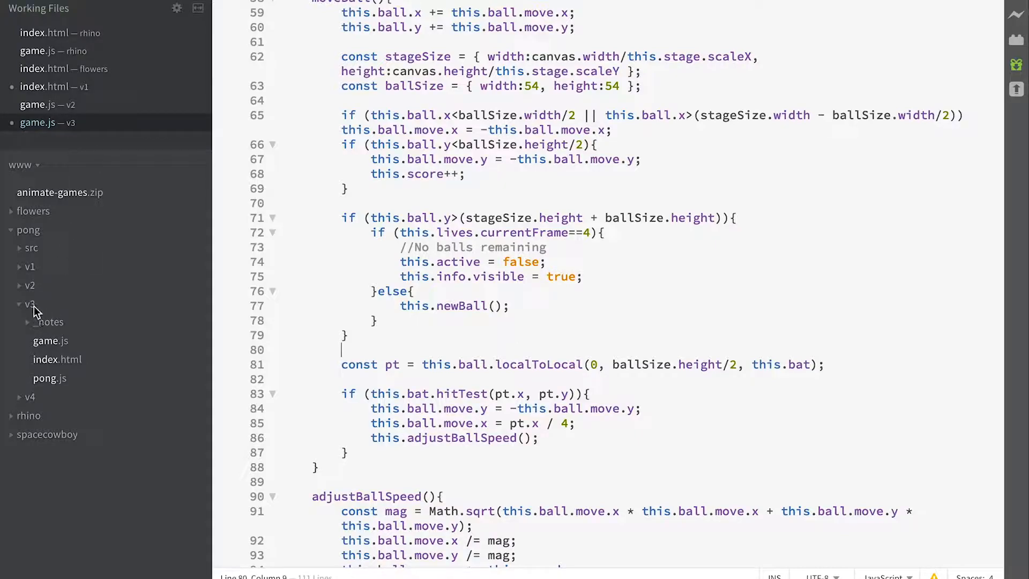
left_click(19, 303)
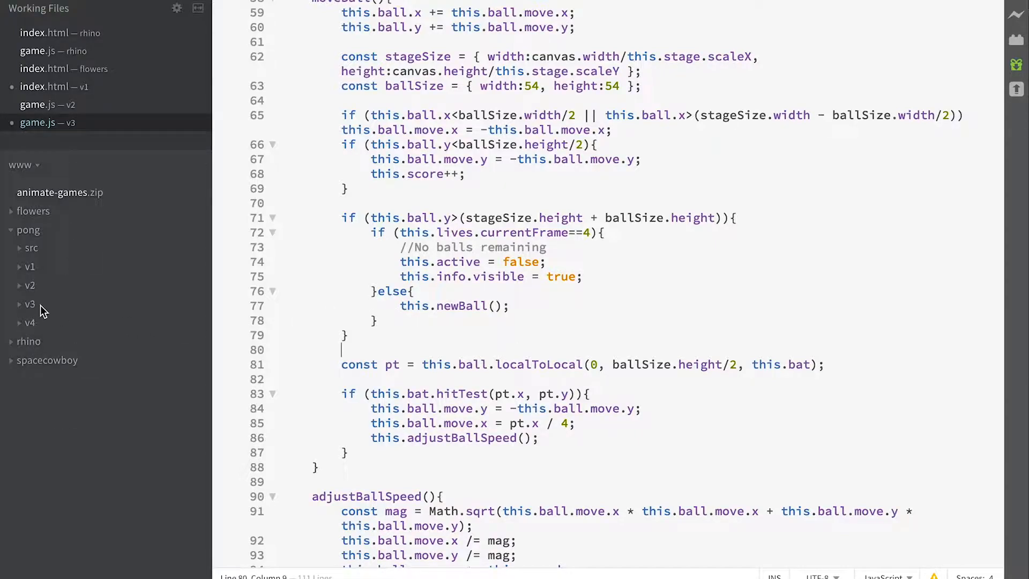
left_click(30, 303)
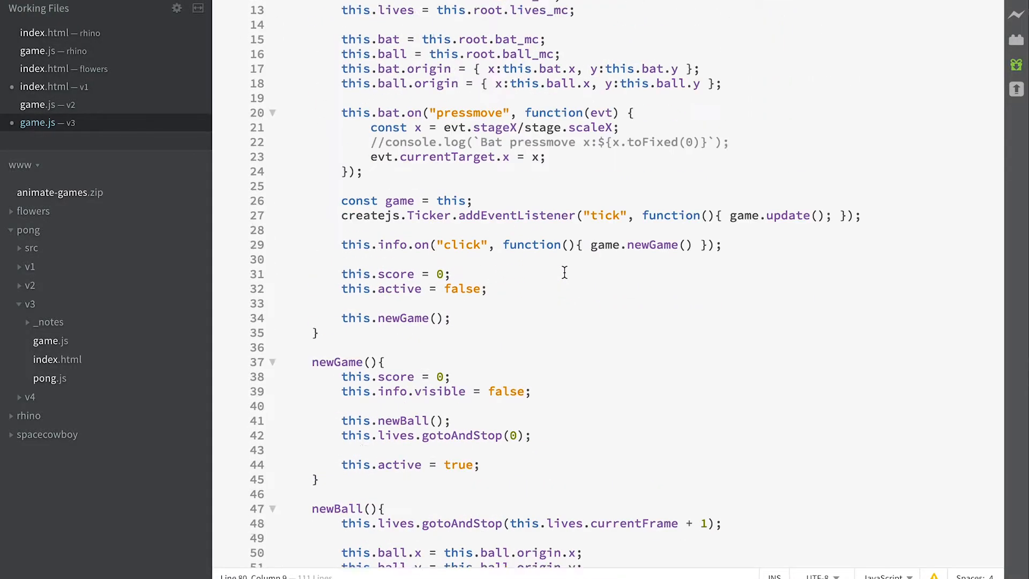
scroll("up", 3)
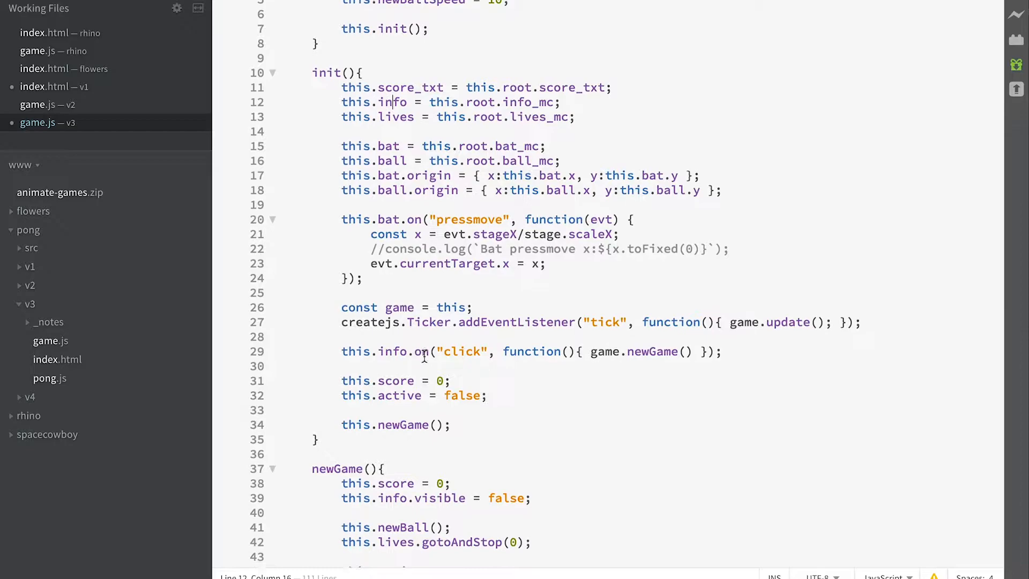
scroll("down", 3)
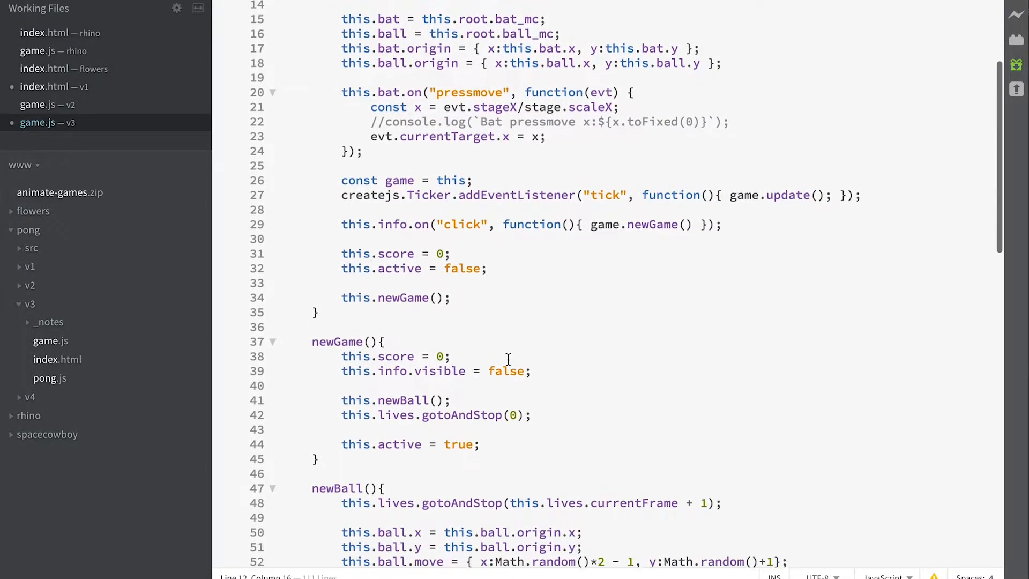
scroll("down", 3)
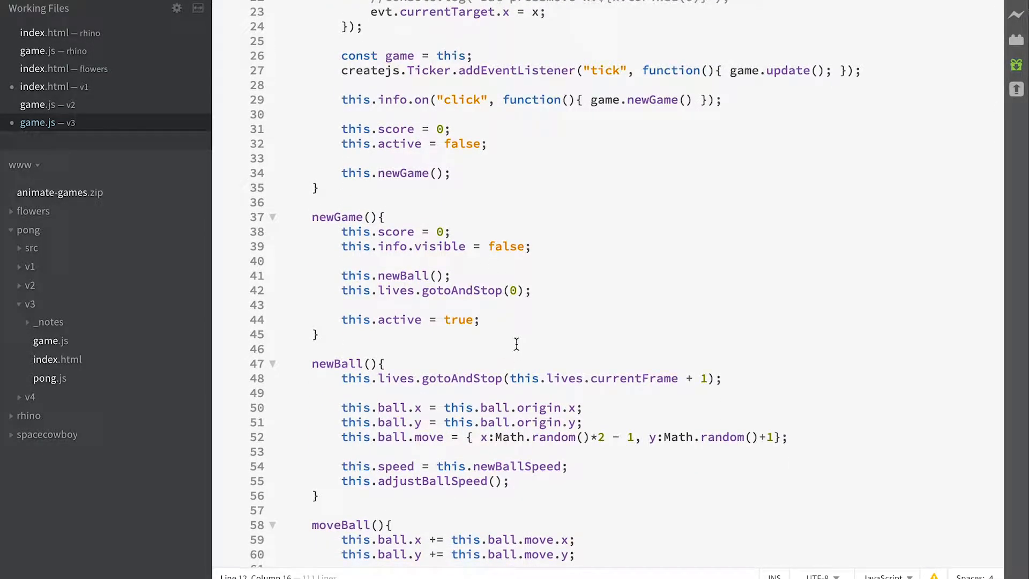
left_click_drag(311, 217, 317, 335)
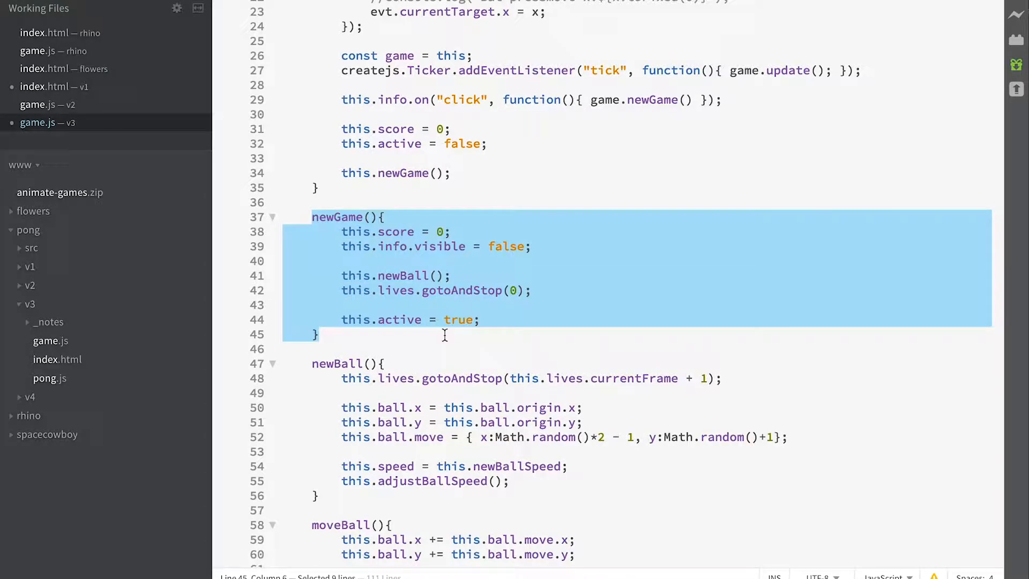
left_click(448, 246)
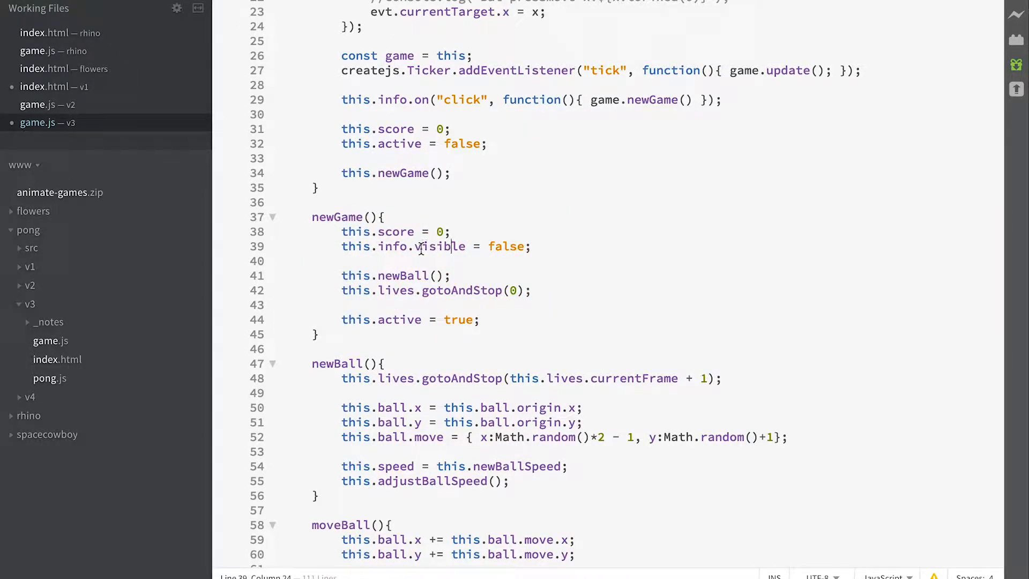
left_click(491, 246)
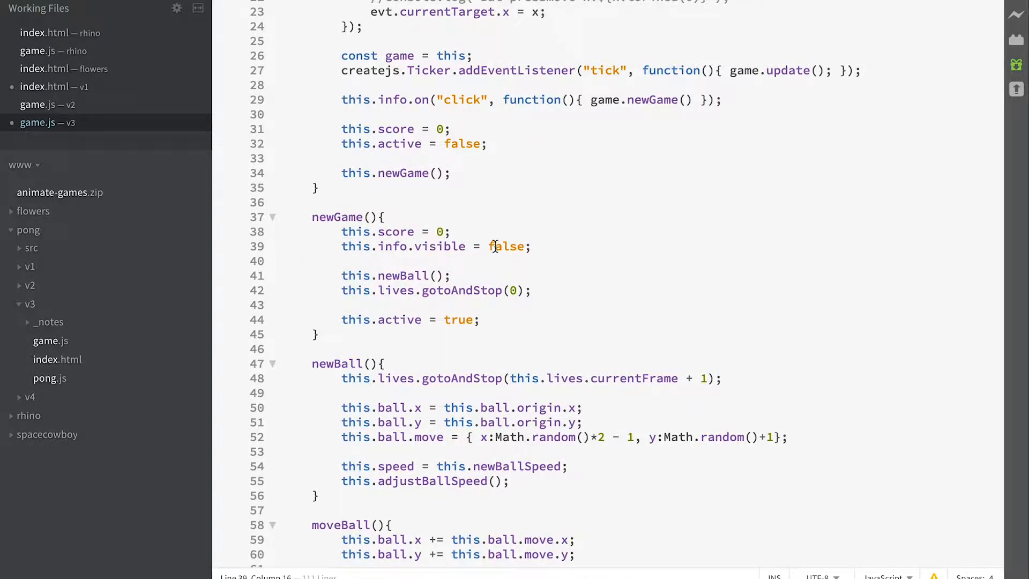
left_click(518, 246)
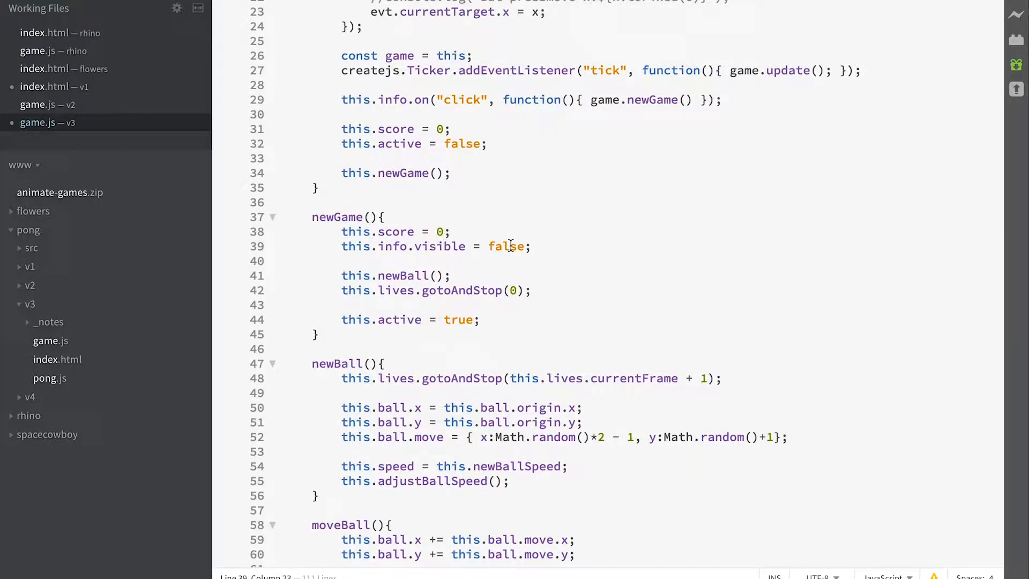
mouse_move(426, 276)
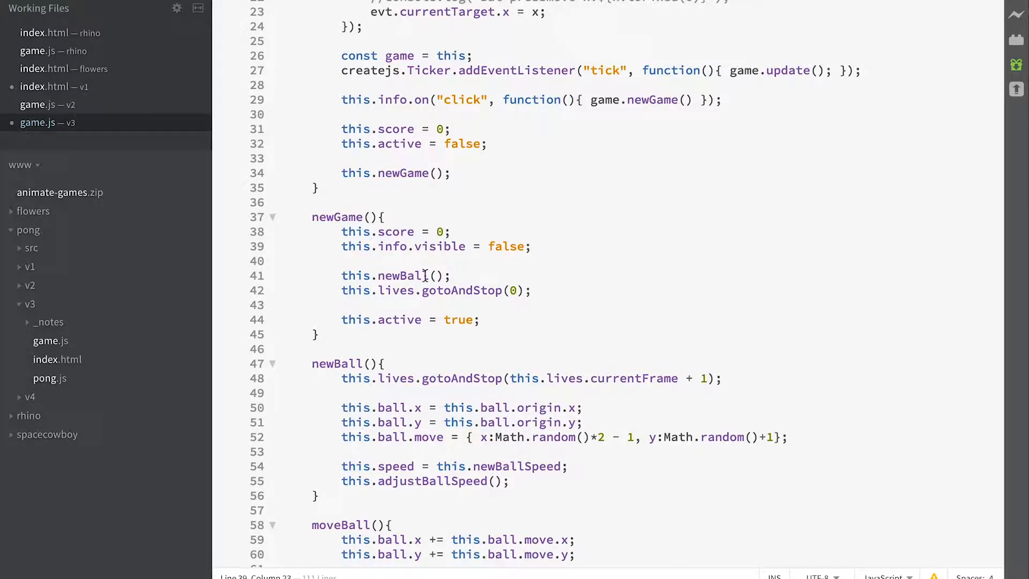
left_click_drag(341, 291, 526, 291)
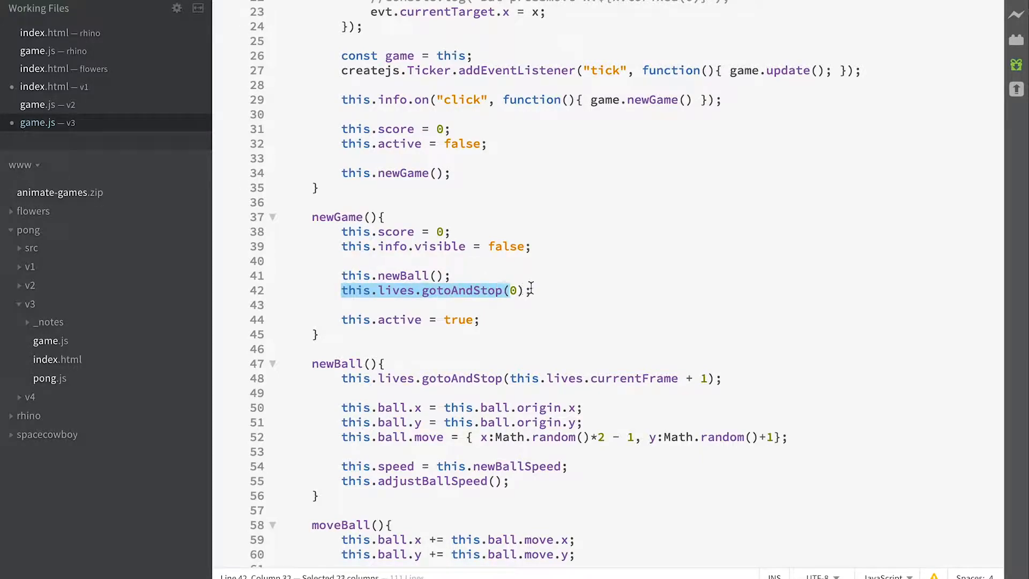
left_click(408, 290)
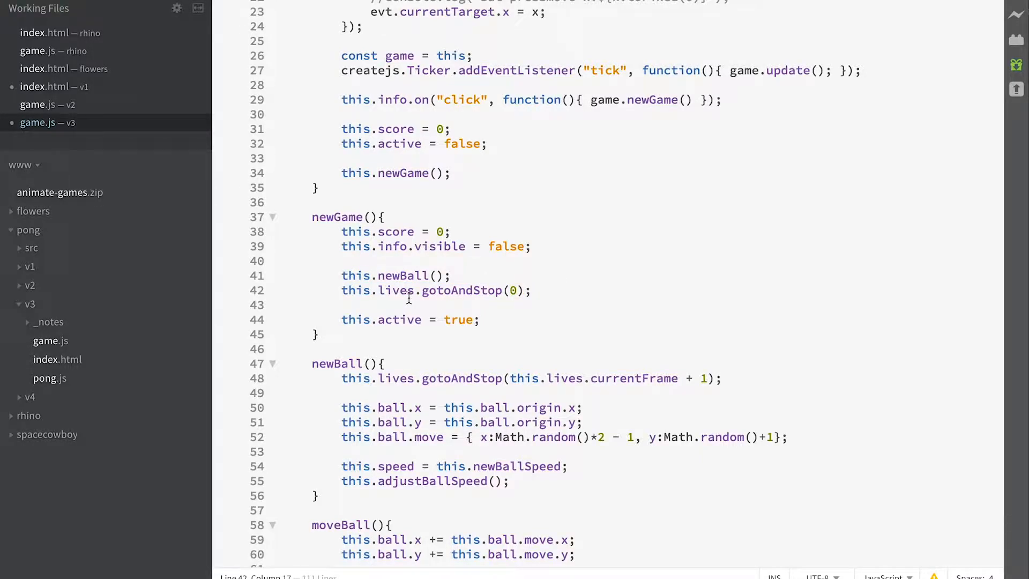
mouse_move(393, 185)
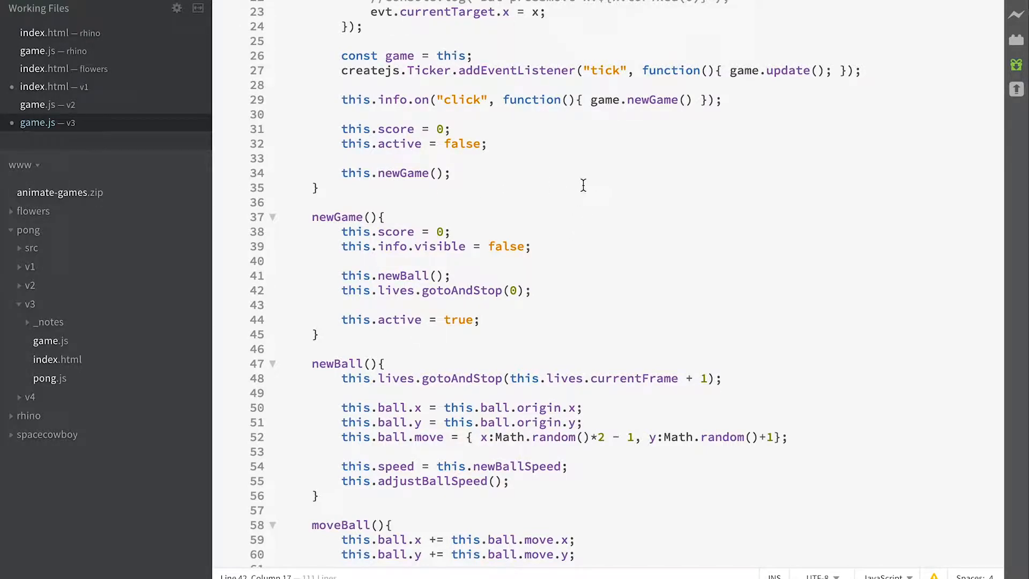
mouse_move(486, 296)
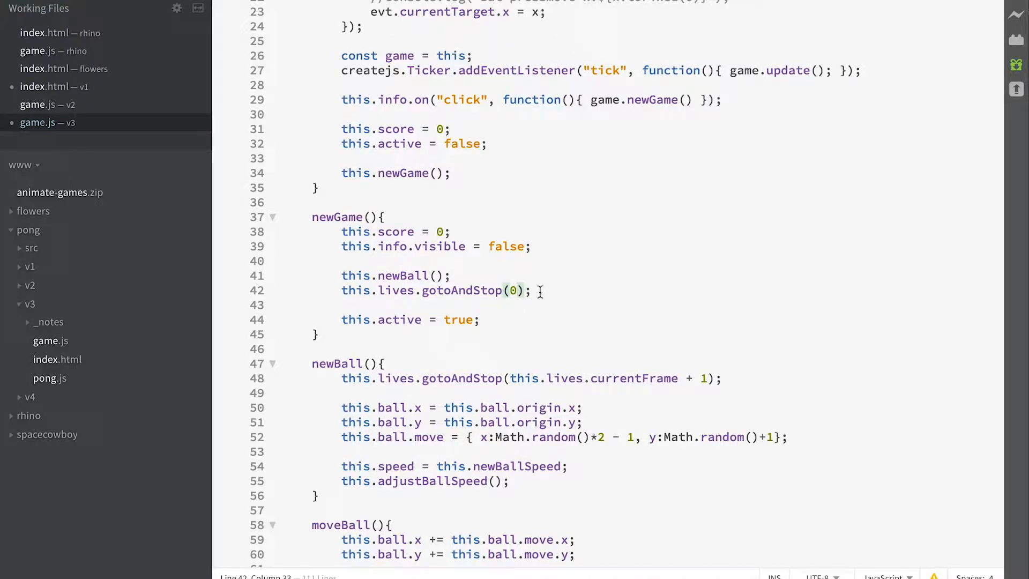
scroll("down", 3)
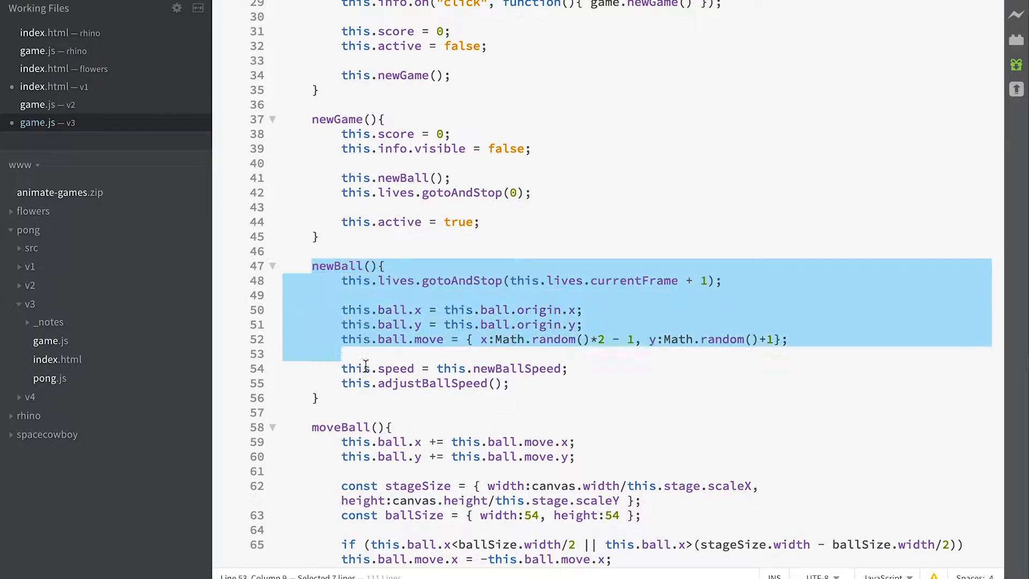
left_click(386, 280)
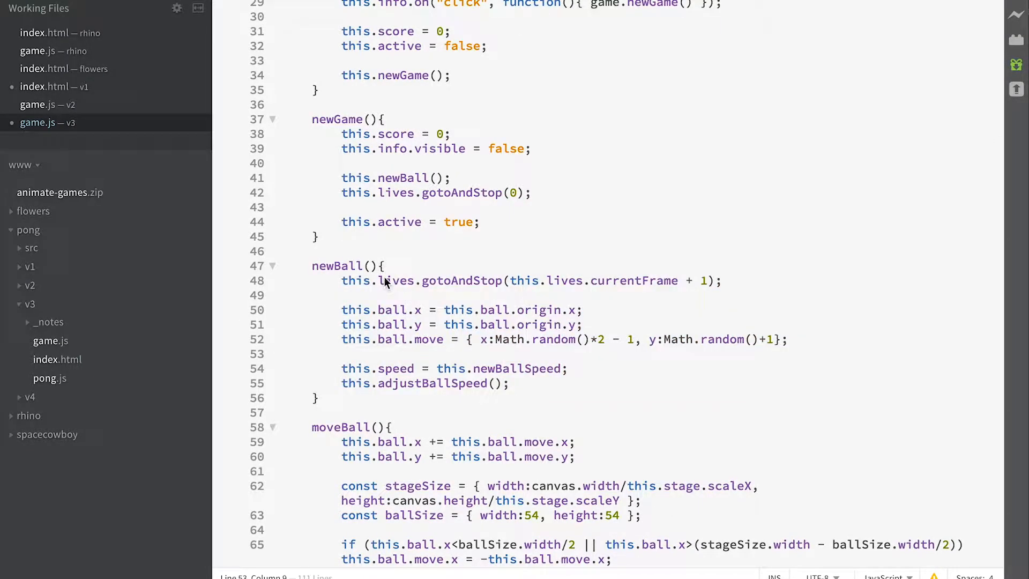
left_click(402, 280)
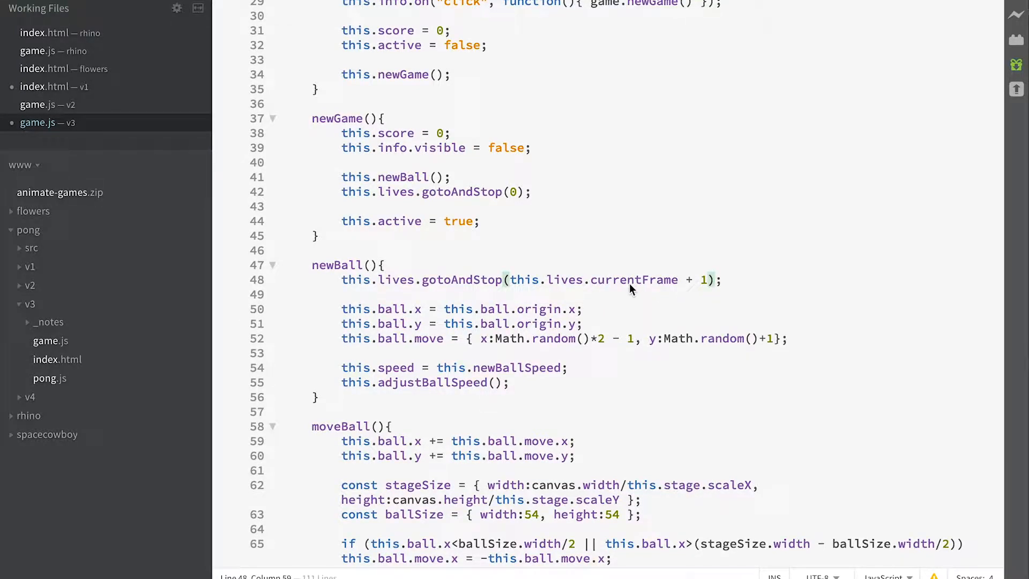
mouse_move(570, 283)
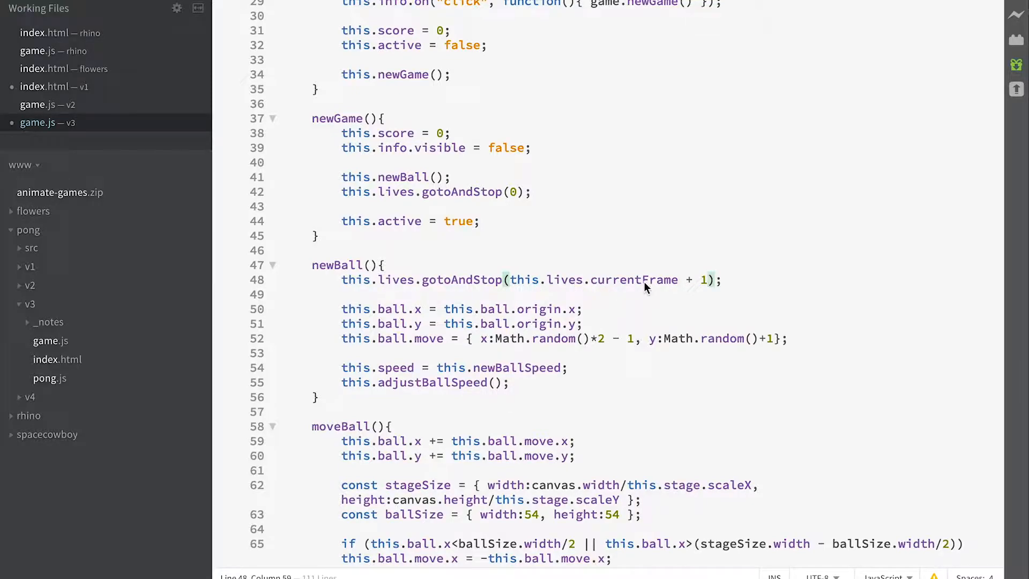
mouse_move(577, 290)
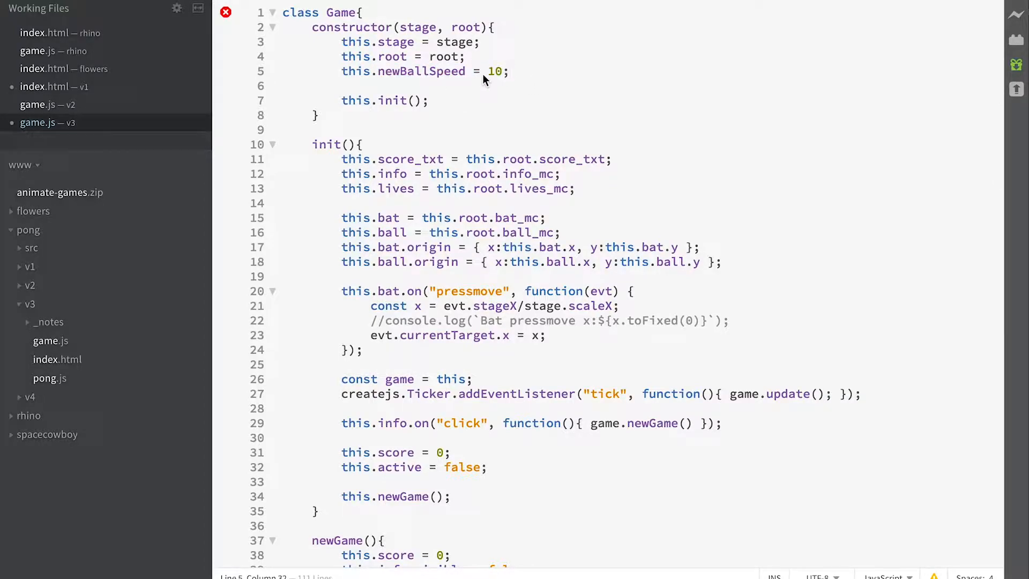
scroll("down", 3)
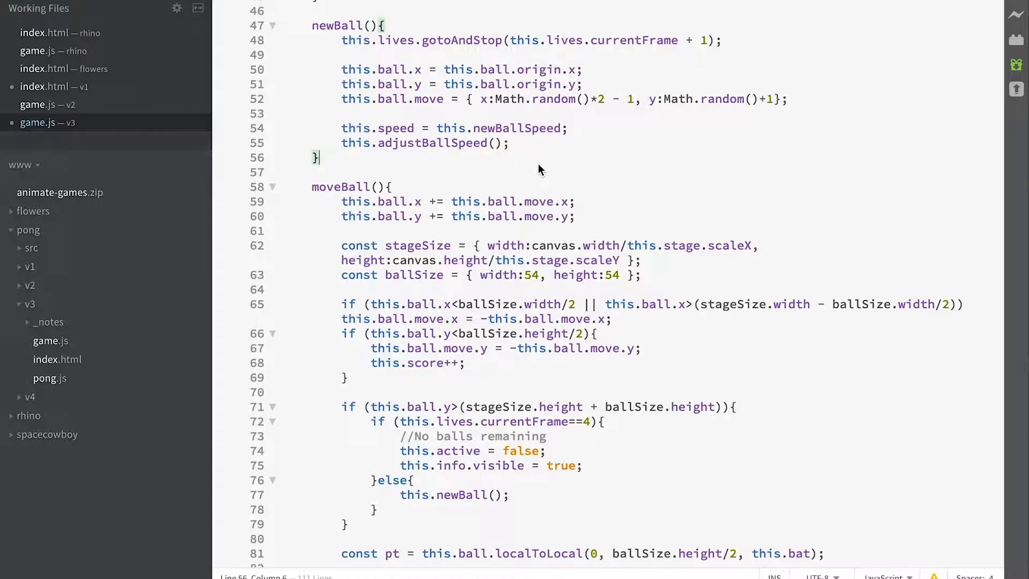
scroll("down", 3)
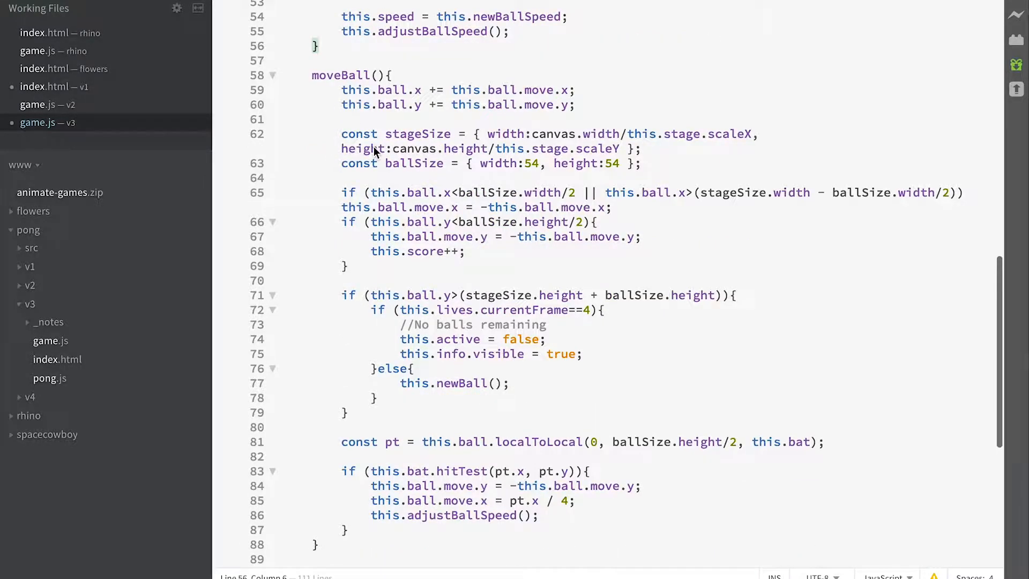
scroll("down", 3)
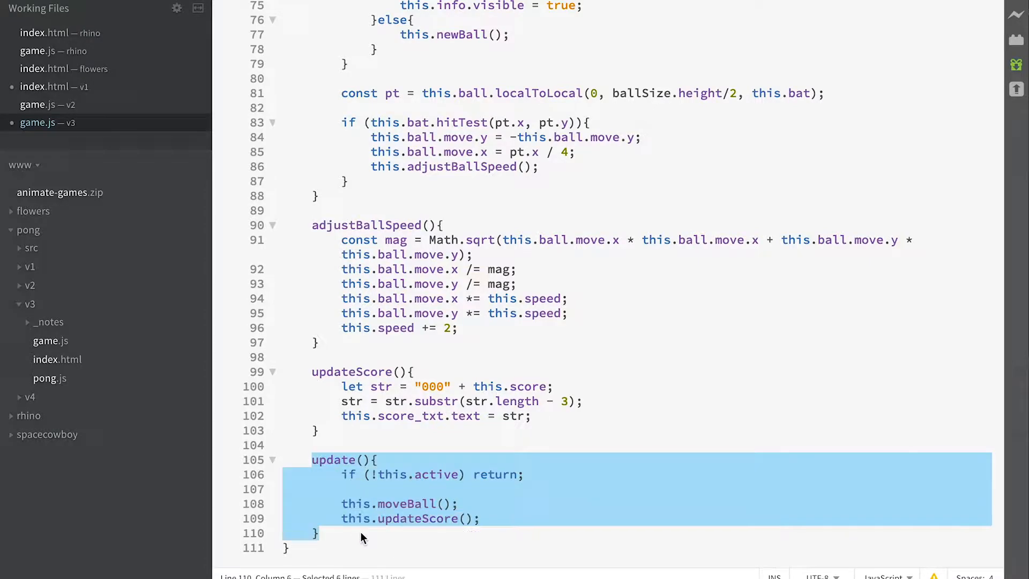
left_click(410, 519)
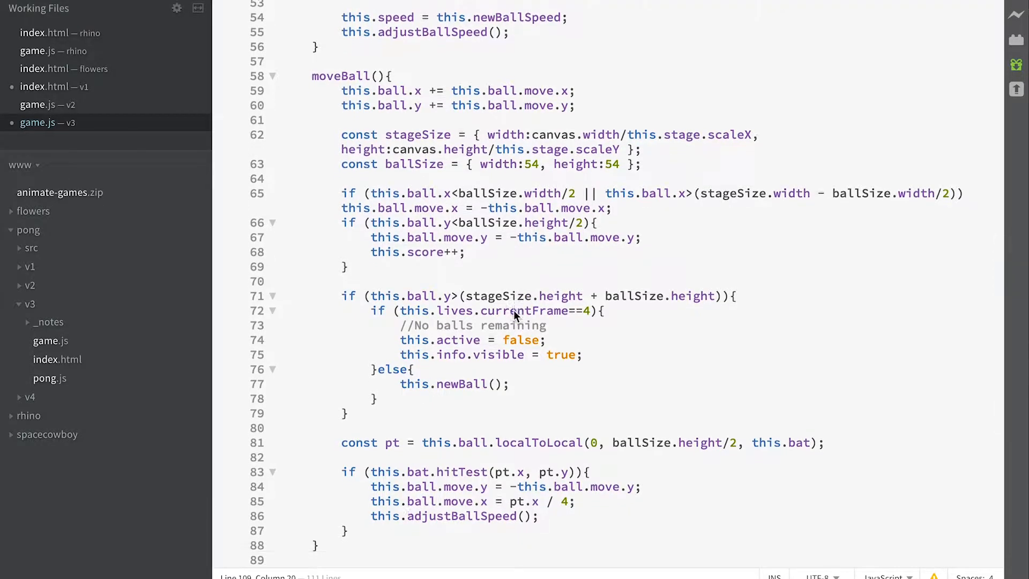
scroll("down", 3)
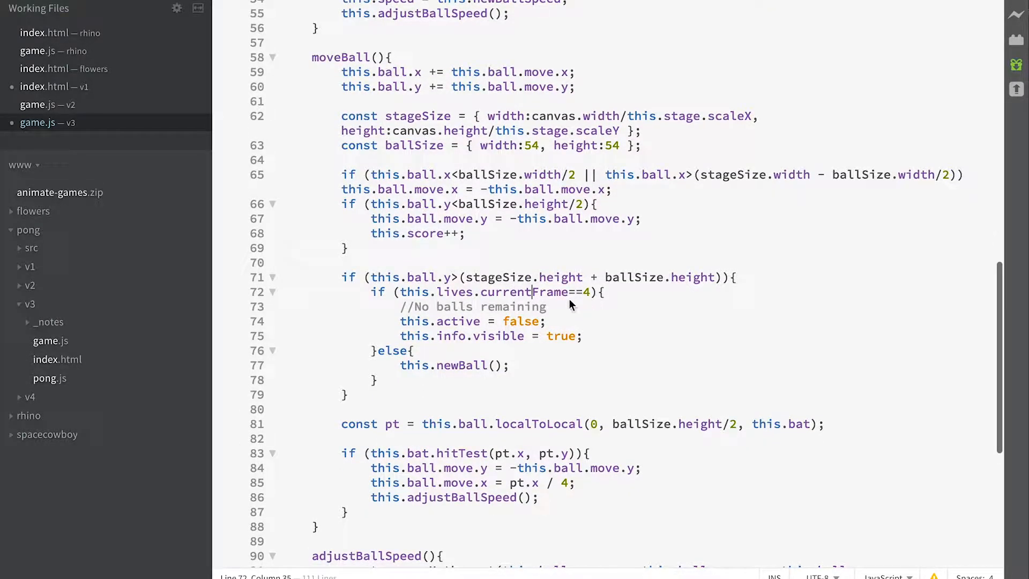
mouse_move(427, 282)
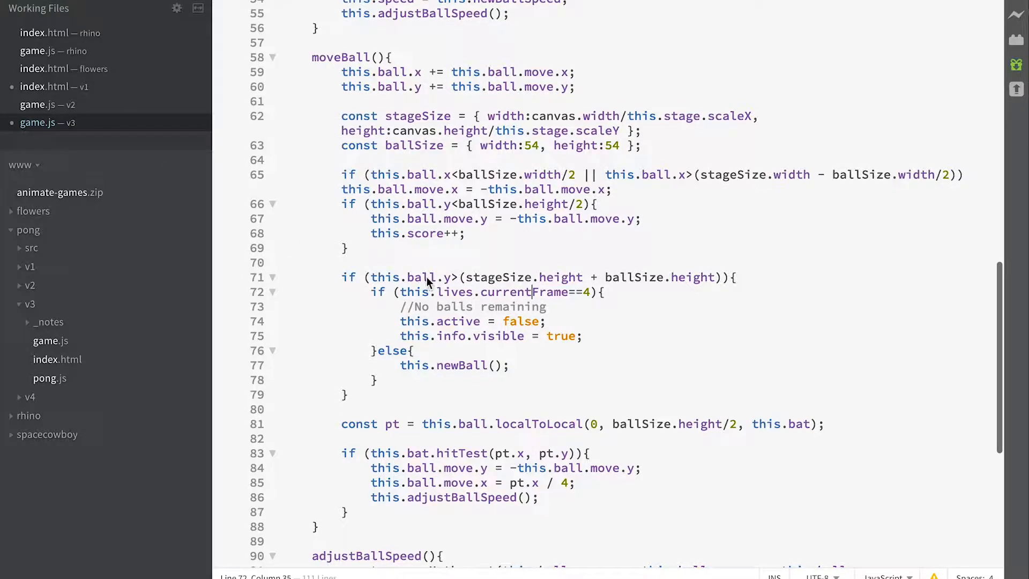
mouse_move(612, 303)
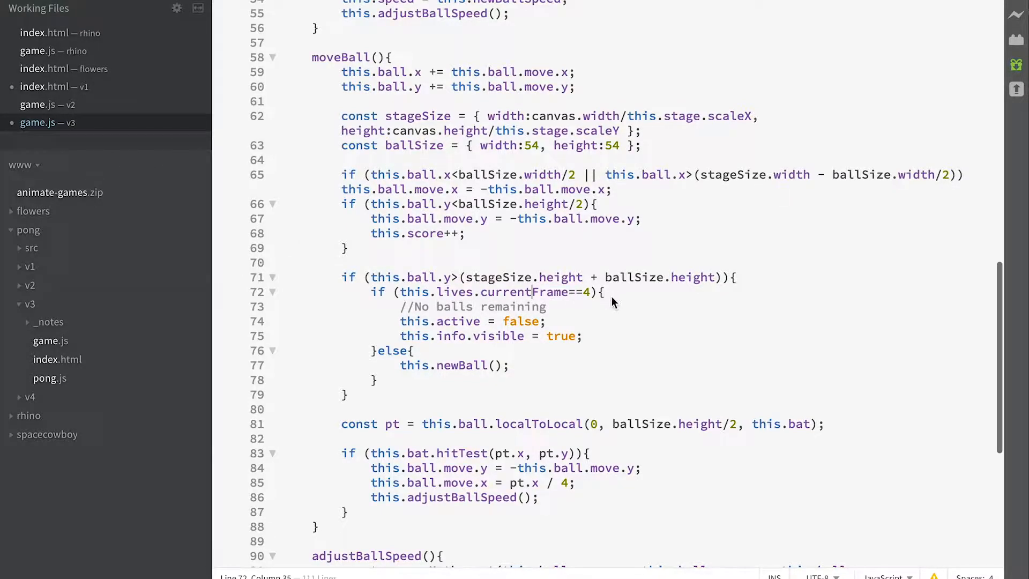
mouse_move(395, 326)
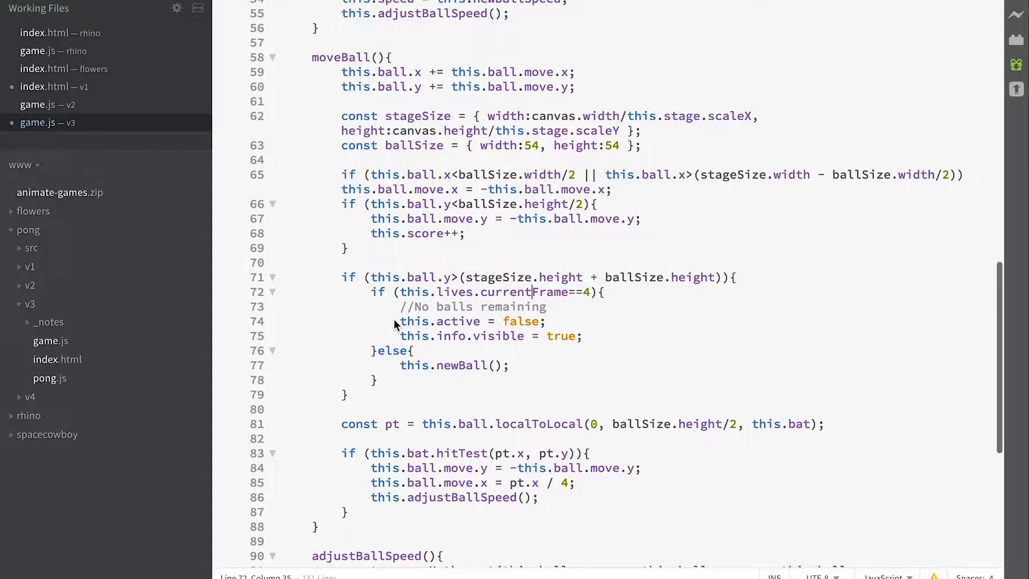
left_click_drag(400, 320, 545, 321)
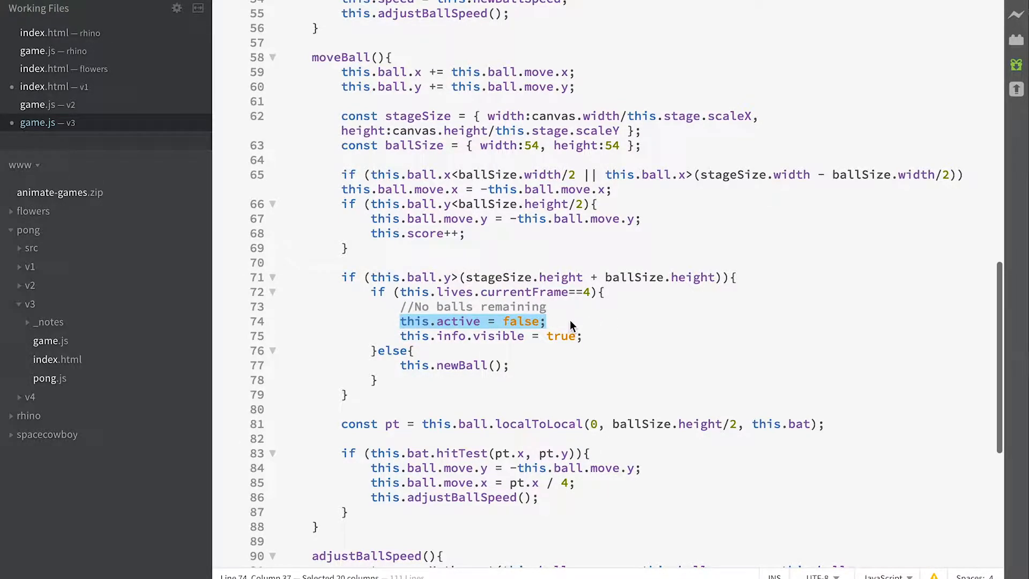
mouse_move(586, 329)
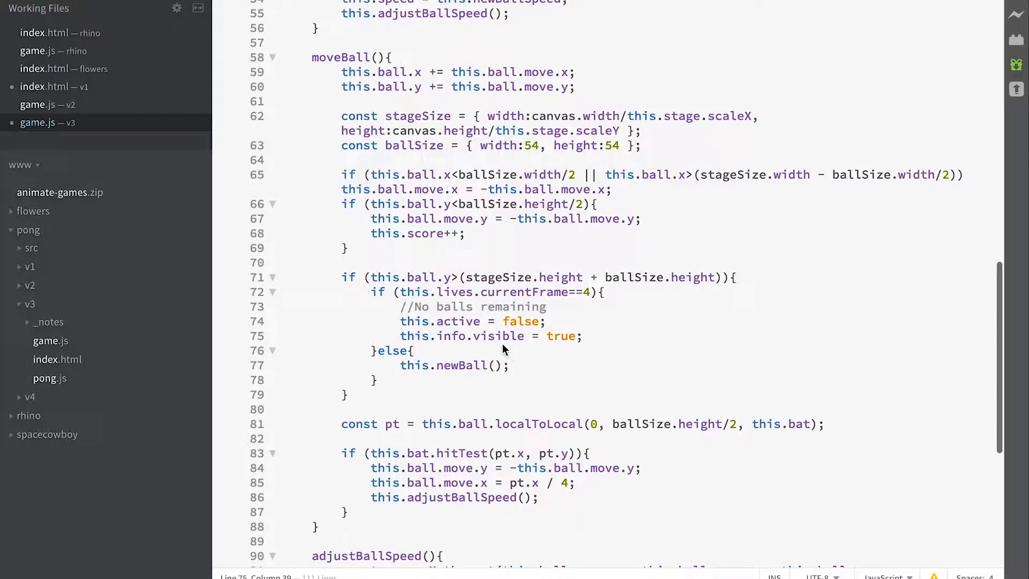
left_click(547, 335)
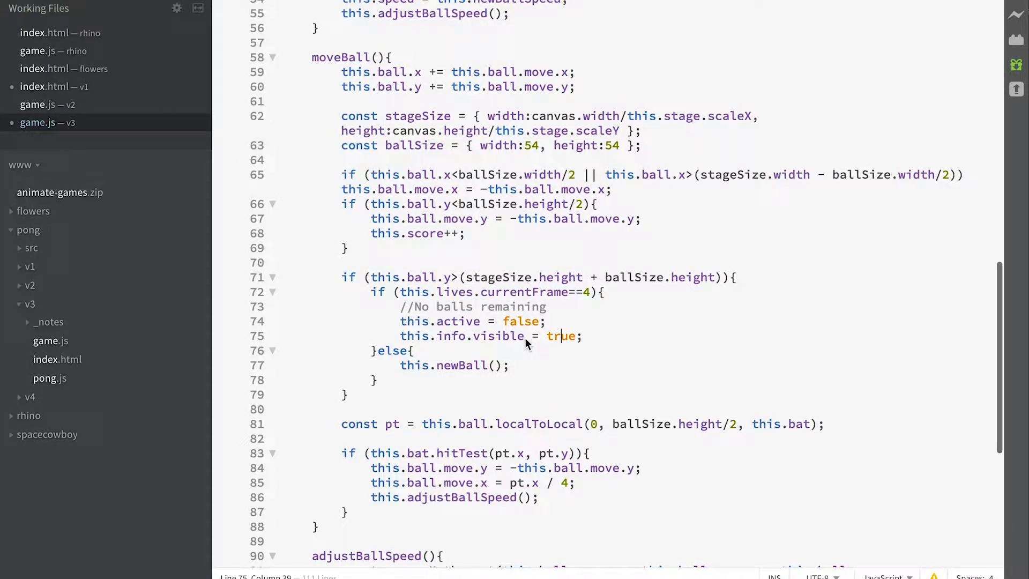
mouse_move(502, 337)
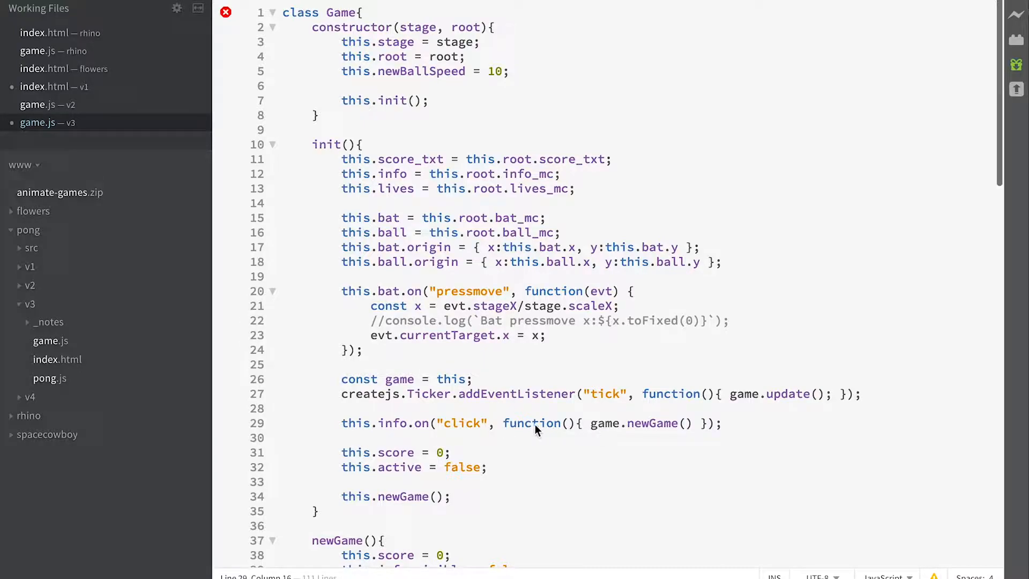
left_click(647, 422)
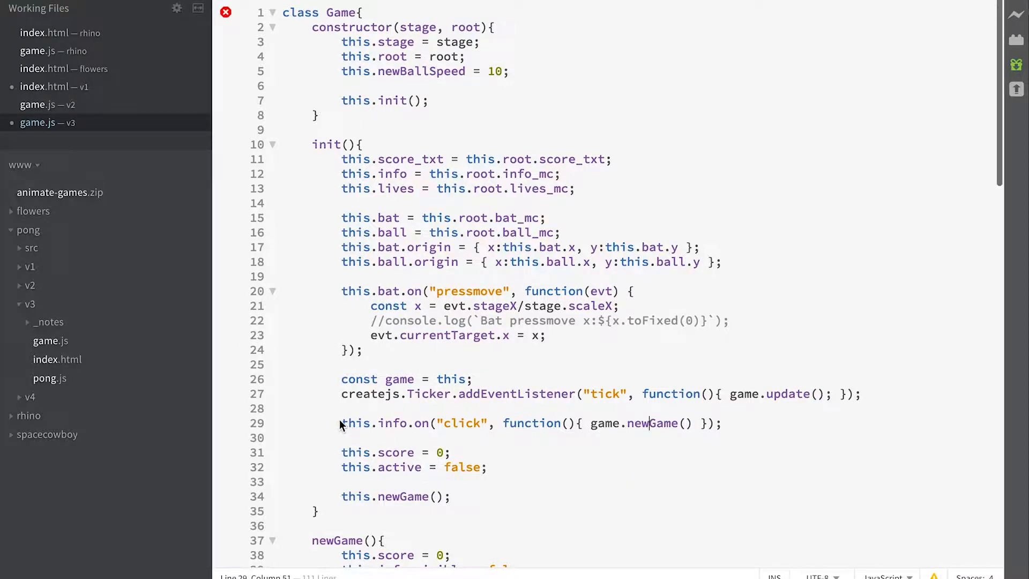
left_click_drag(341, 422, 720, 422)
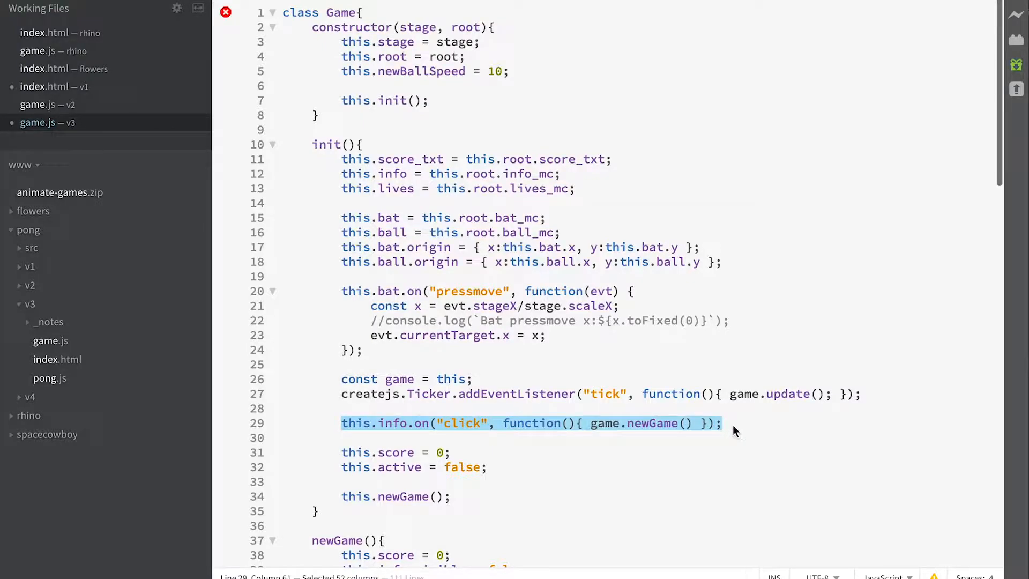
mouse_move(666, 426)
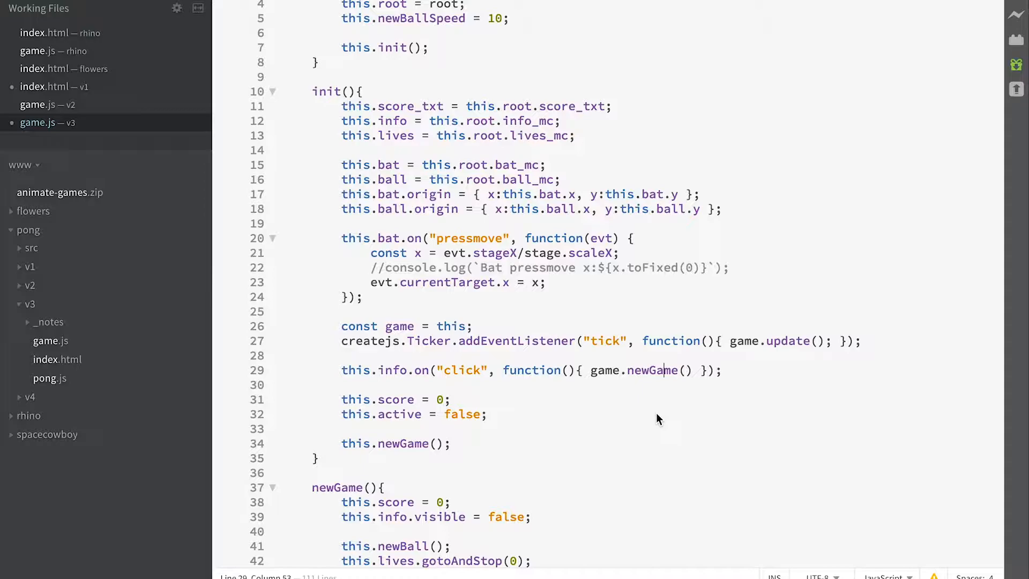
scroll("down", 3)
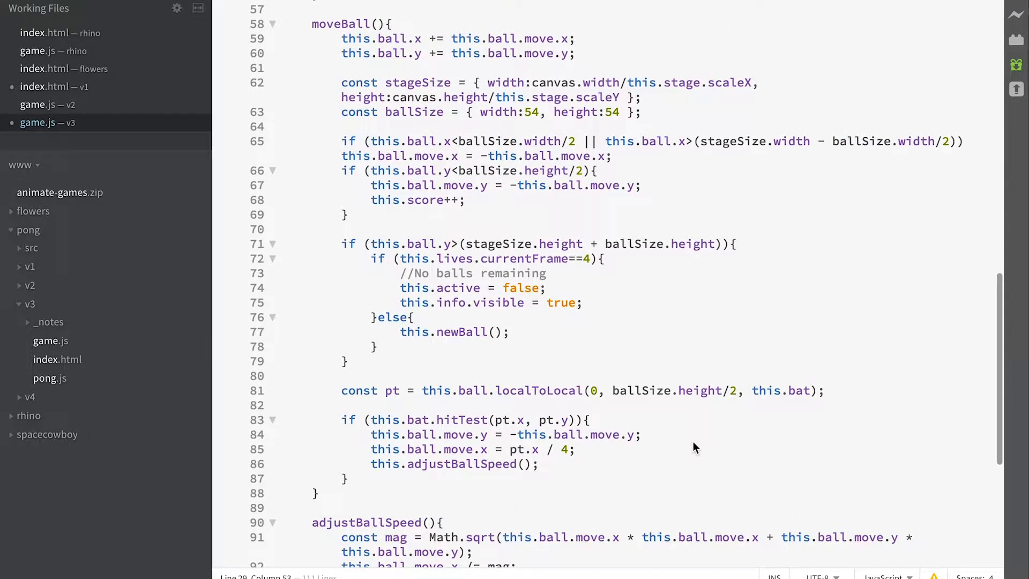
left_click_drag(400, 303, 581, 302)
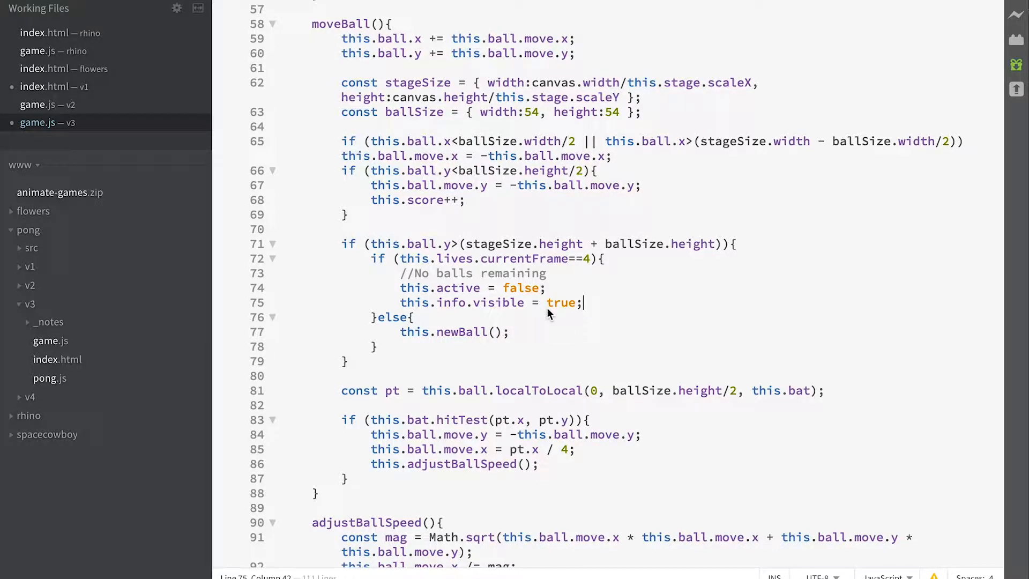
scroll("down", 3)
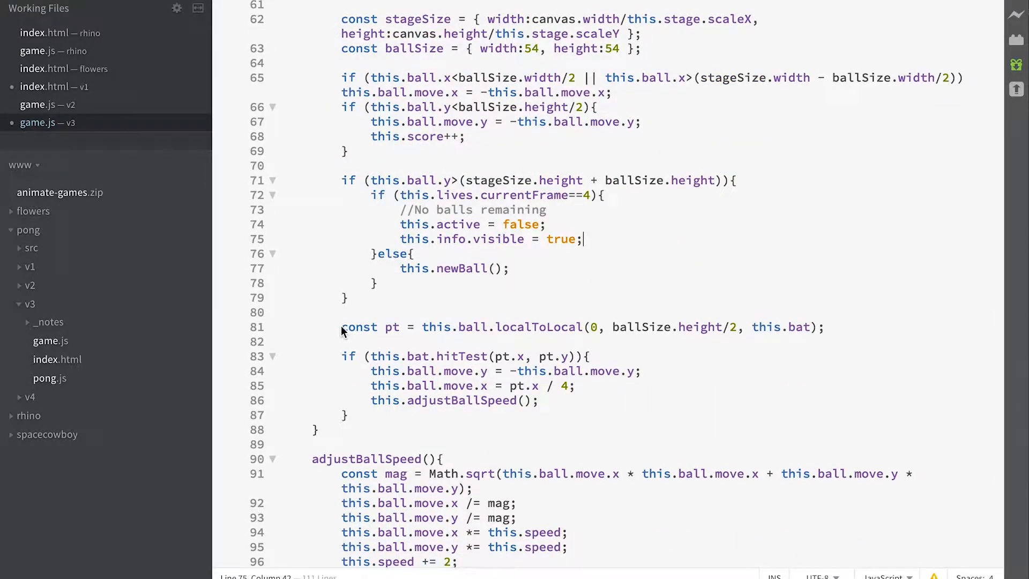
left_click(443, 371)
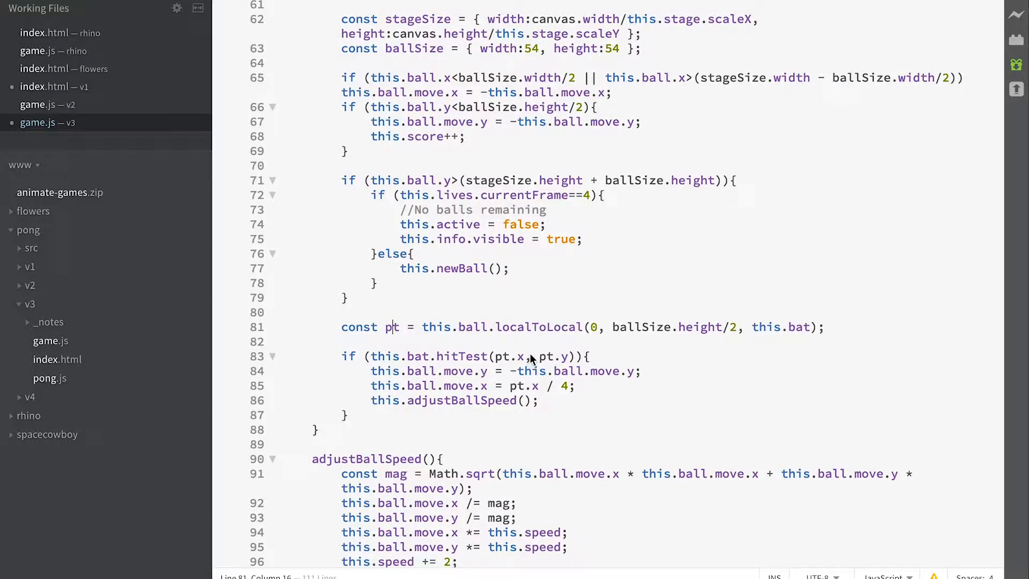
mouse_move(470, 330)
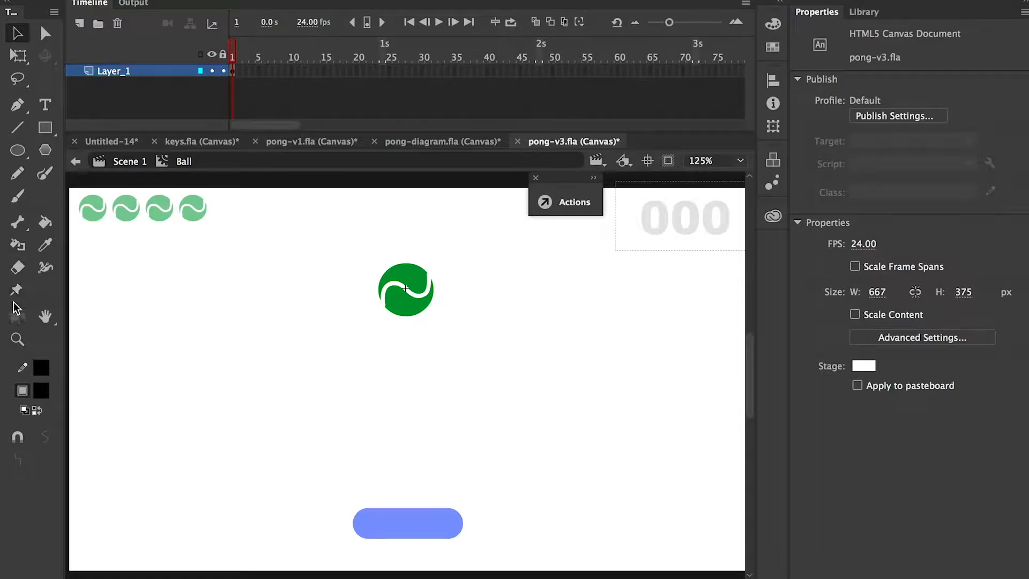
left_click(18, 339)
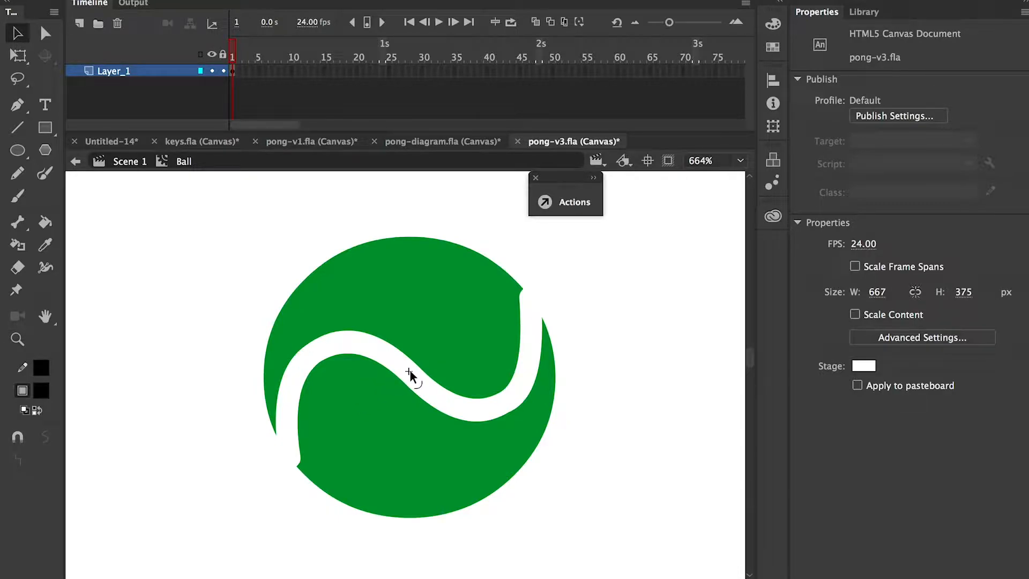
mouse_move(199, 386)
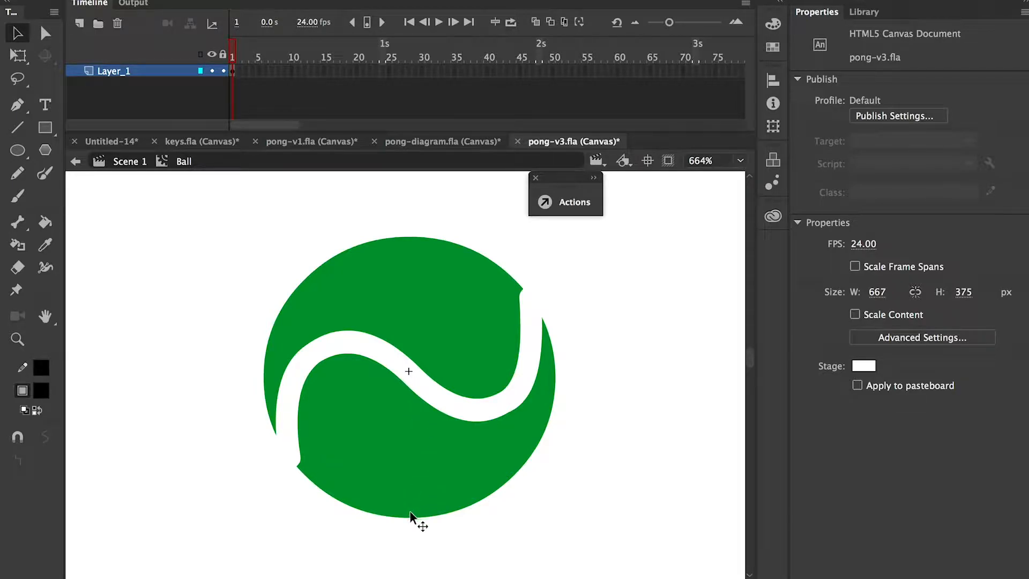
mouse_move(334, 393)
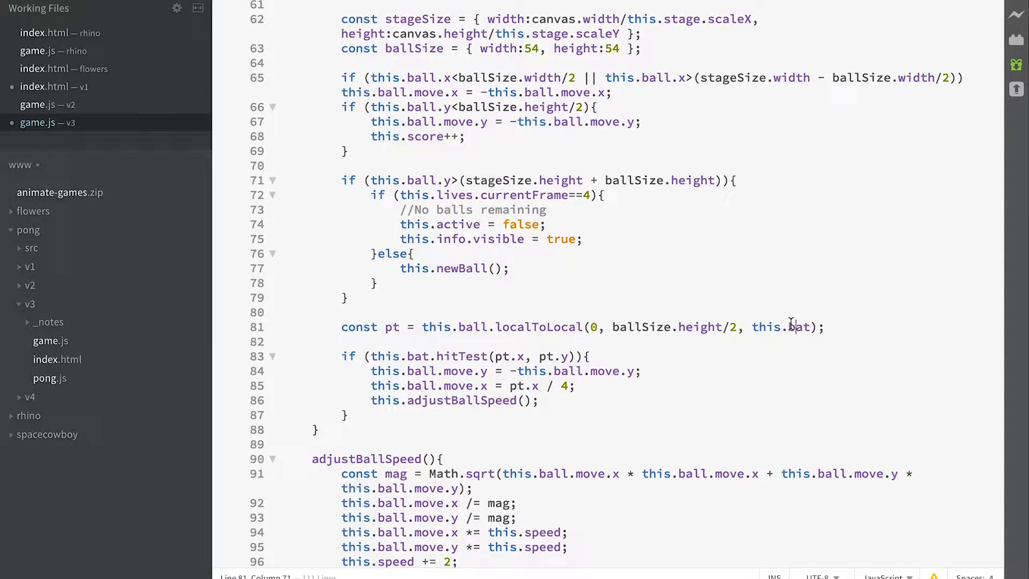
mouse_move(666, 322)
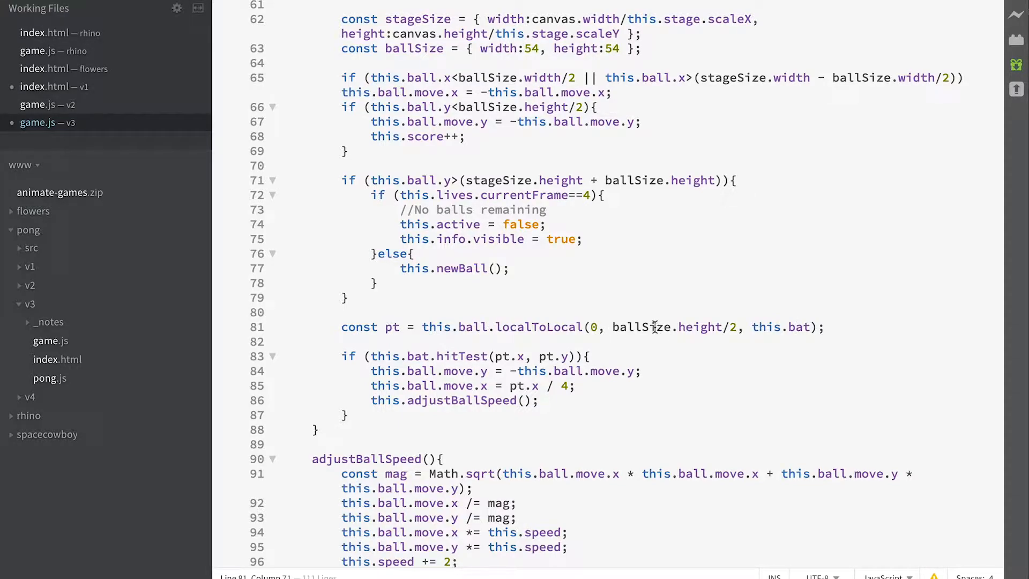
mouse_move(722, 327)
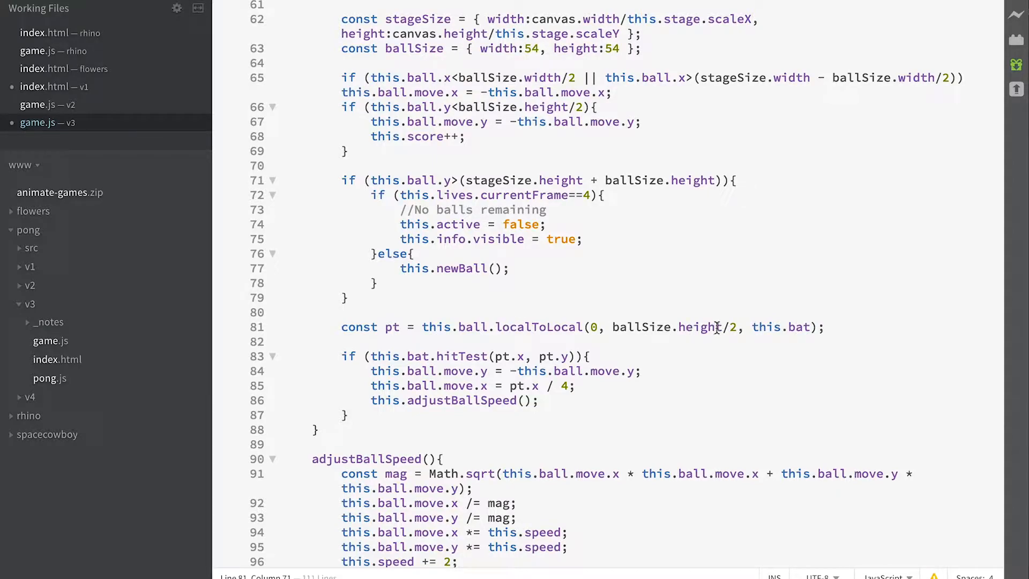
mouse_move(796, 327)
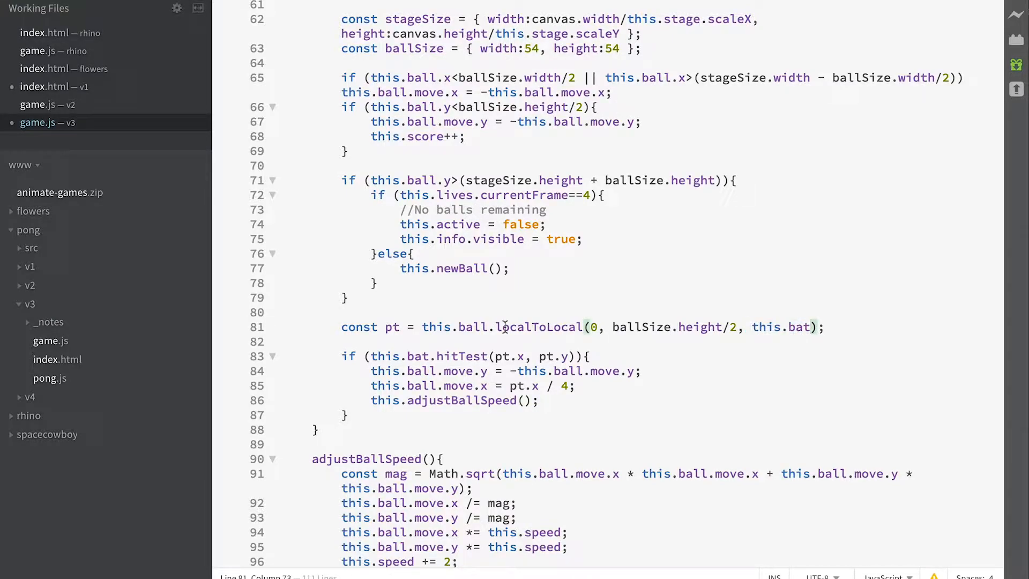
double_click(456, 327)
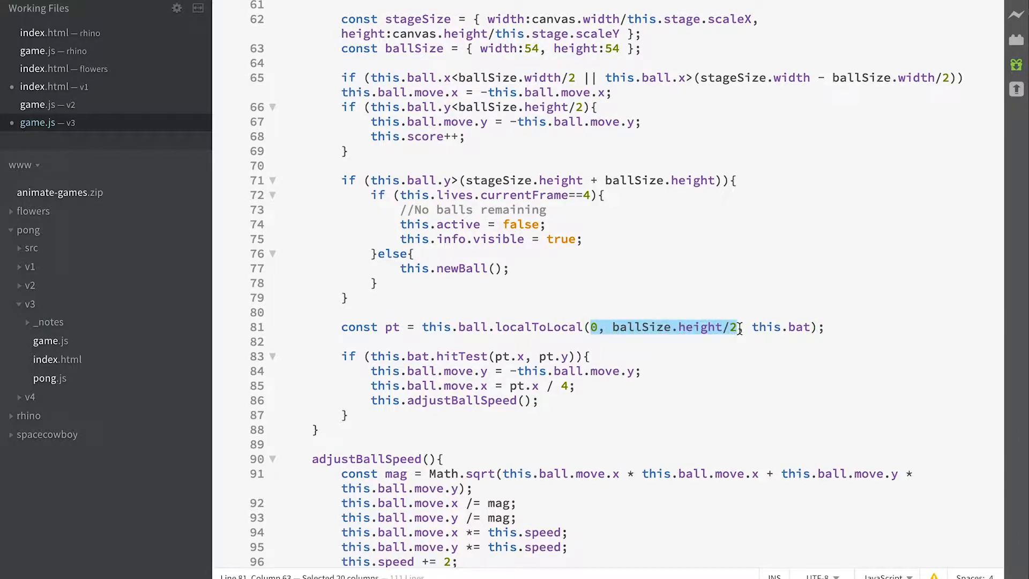
left_click(466, 327)
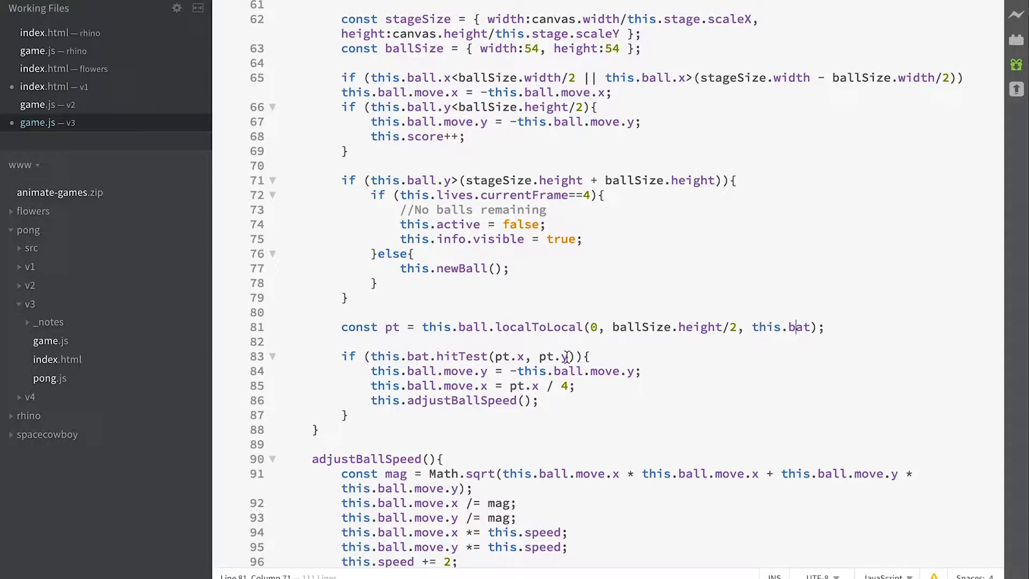
left_click(383, 327)
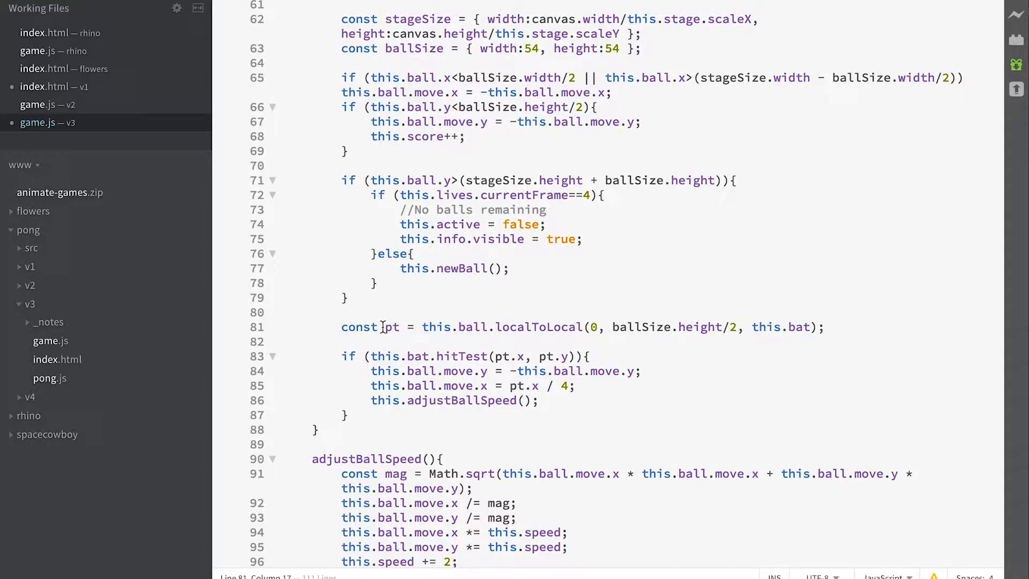
double_click(392, 327)
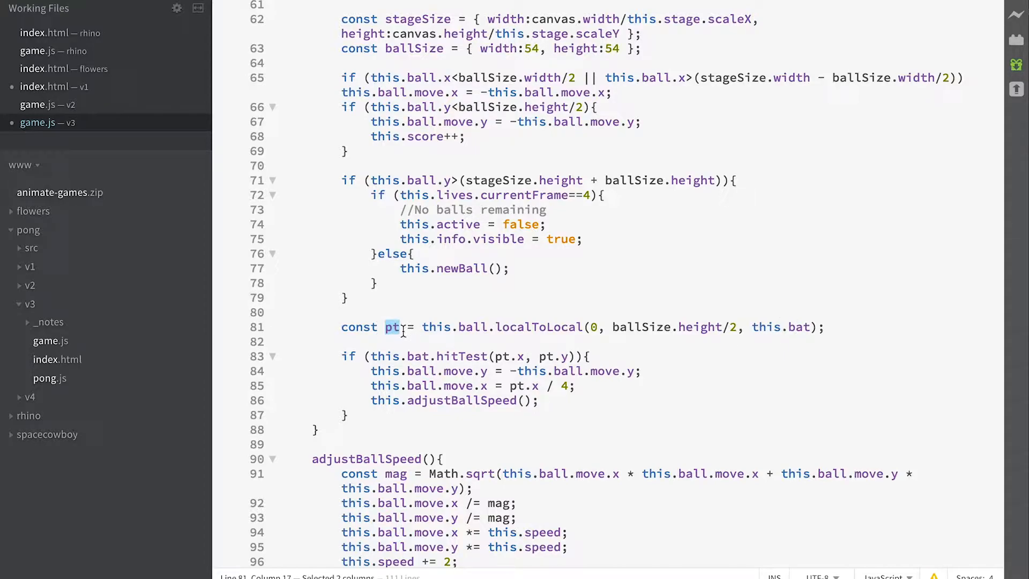
left_click(414, 356)
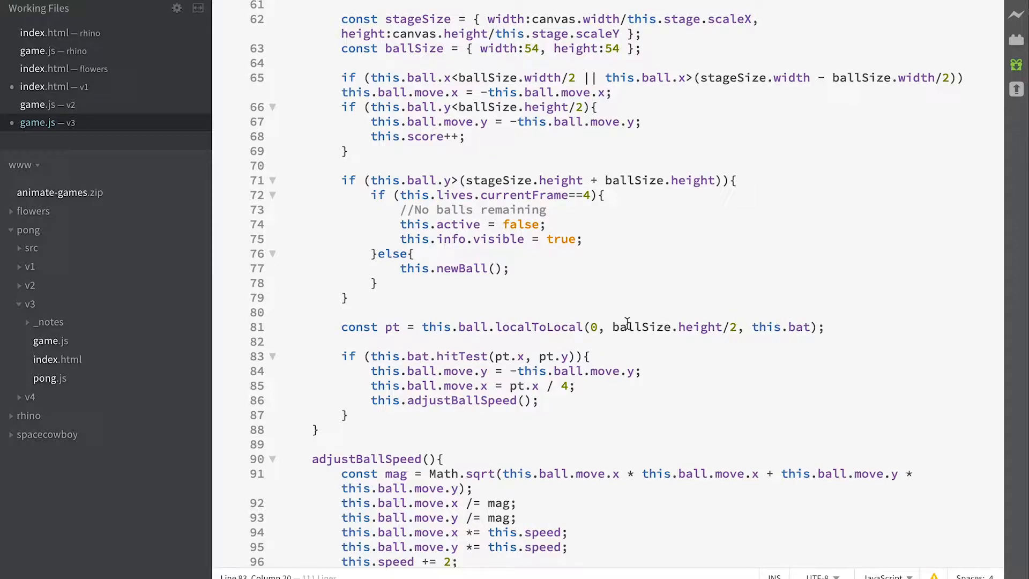
mouse_move(782, 320)
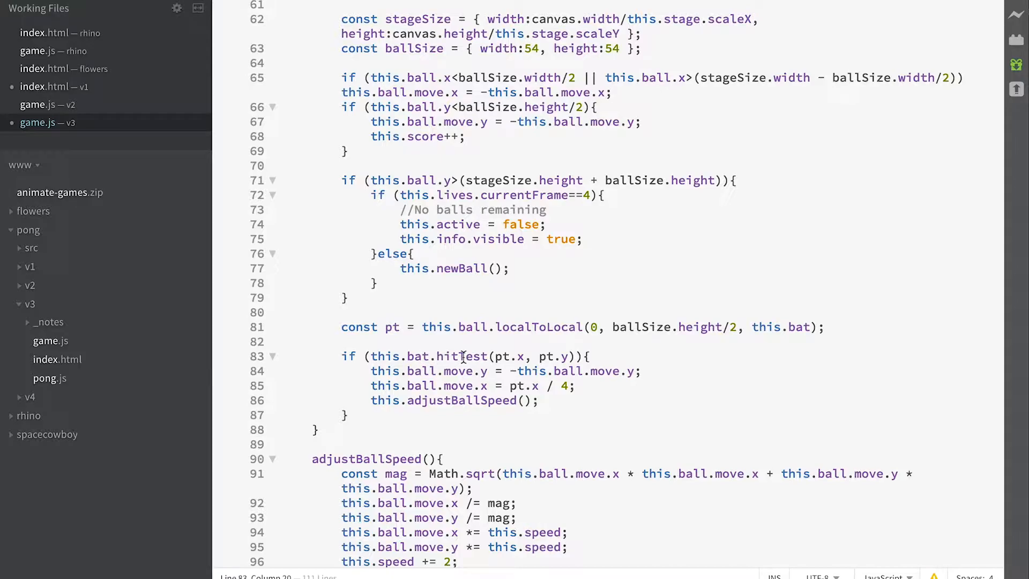
left_click(549, 356)
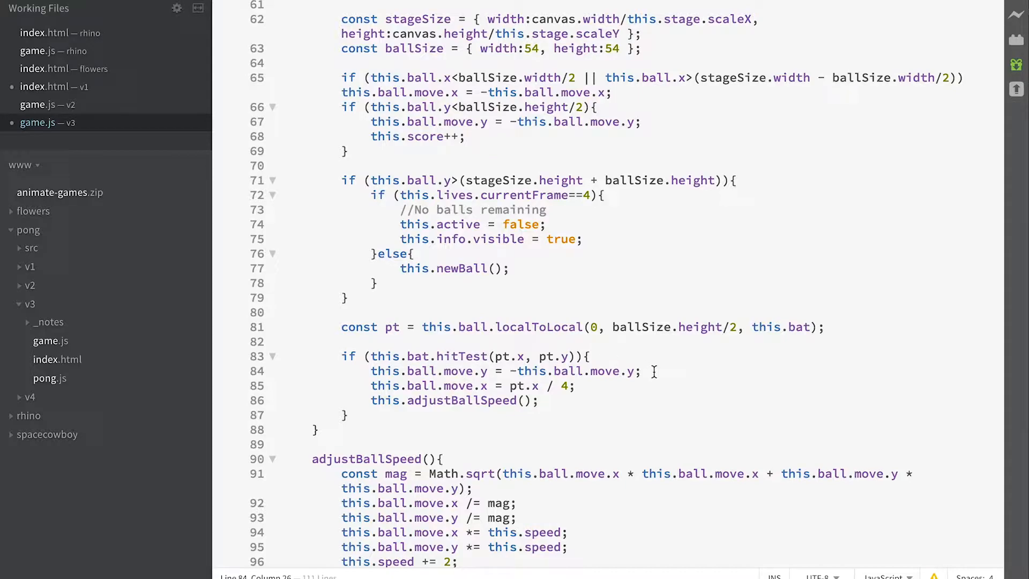
mouse_move(446, 385)
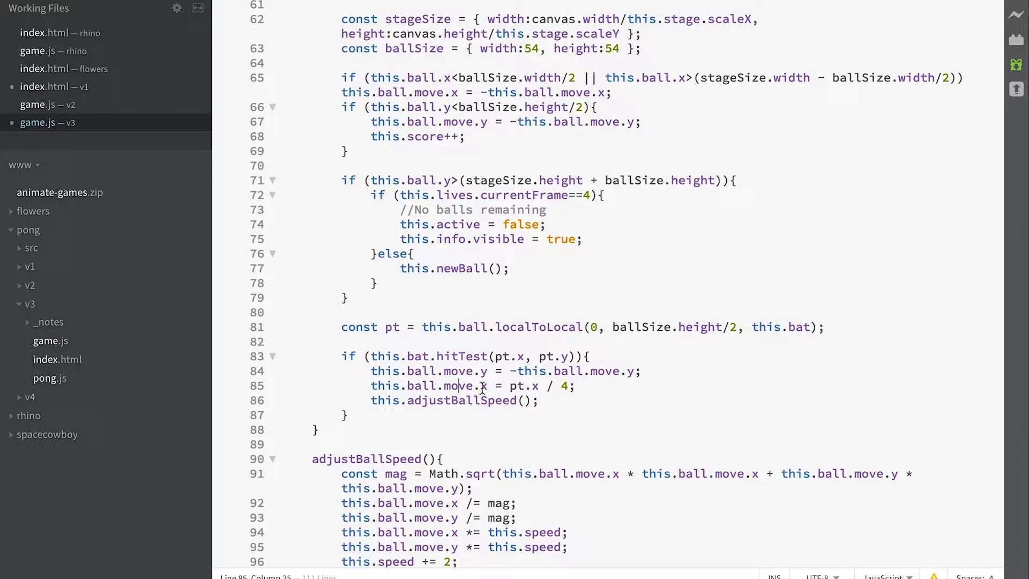
mouse_move(513, 386)
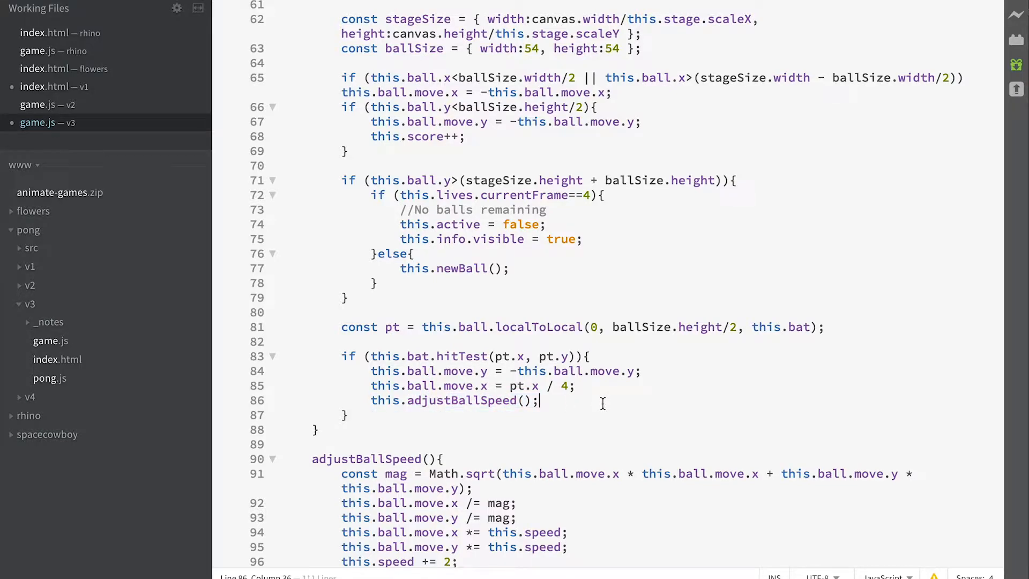
scroll("down", 3)
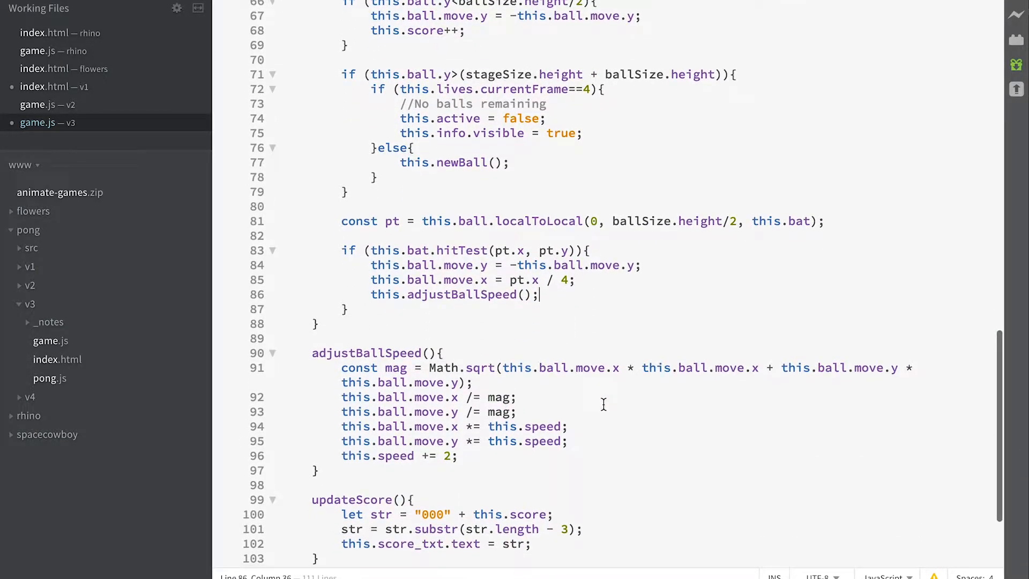
scroll("down", 3)
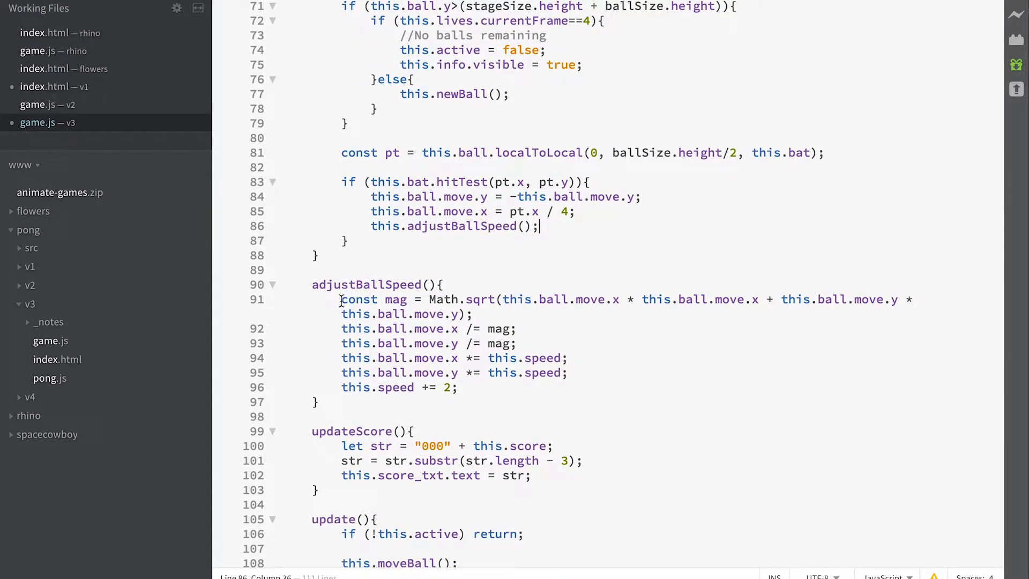
left_click_drag(341, 299, 567, 372)
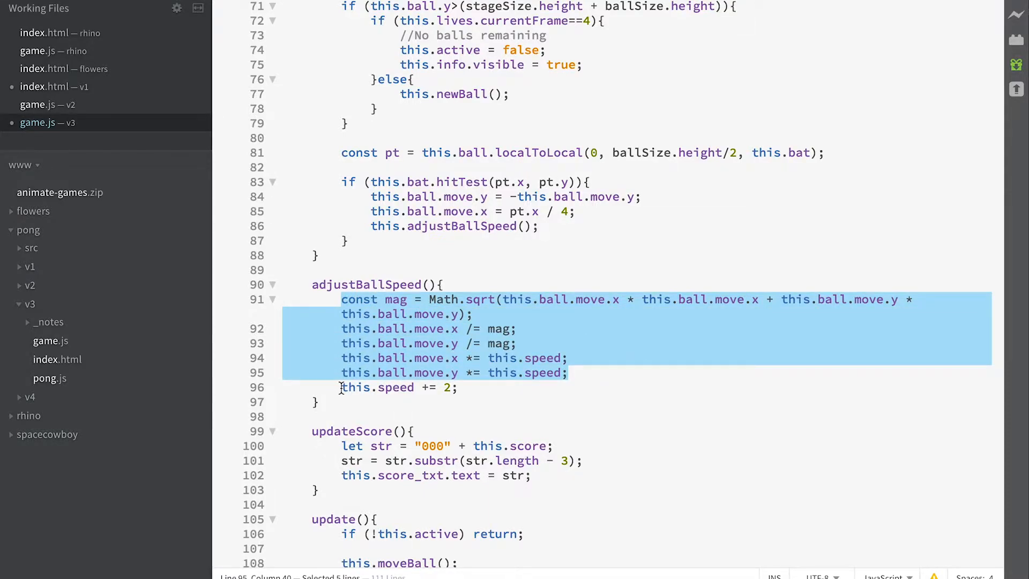
left_click(489, 394)
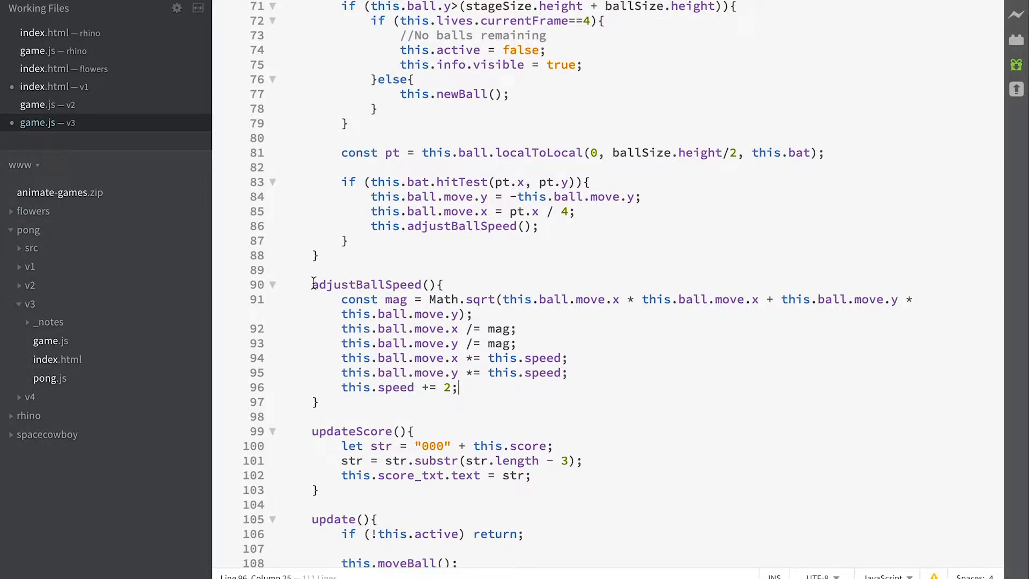
mouse_move(460, 387)
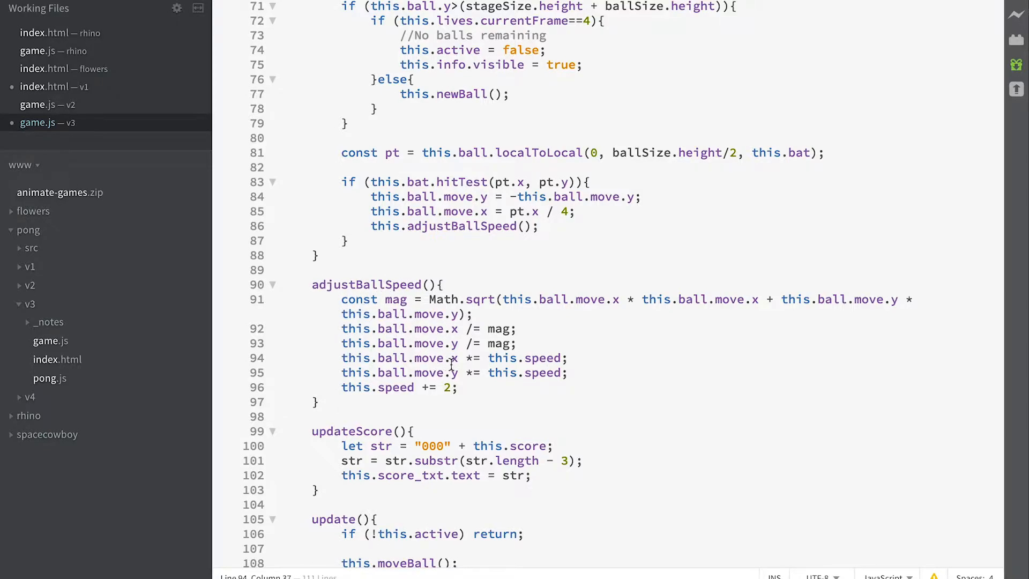
mouse_move(696, 259)
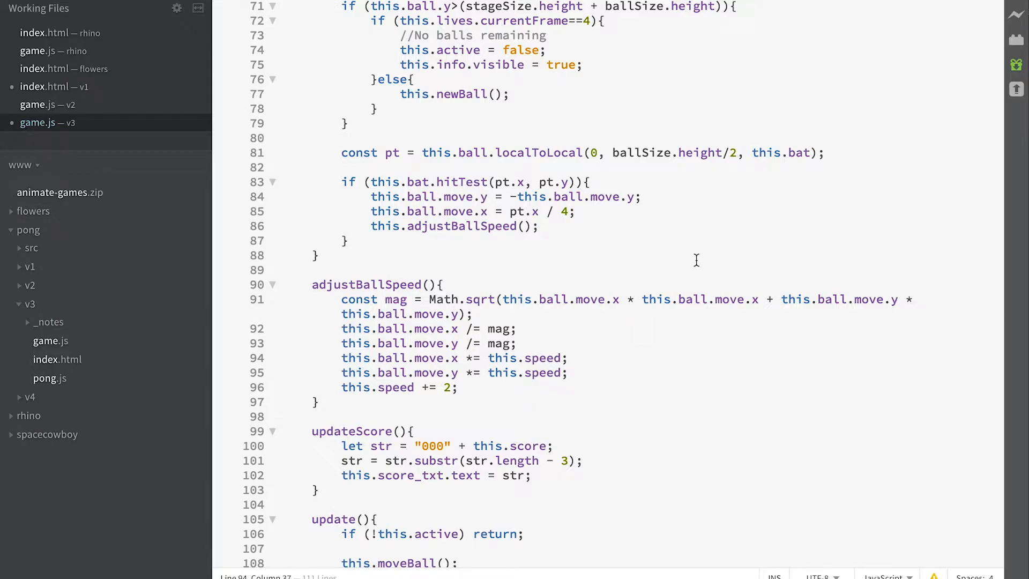
mouse_move(508, 427)
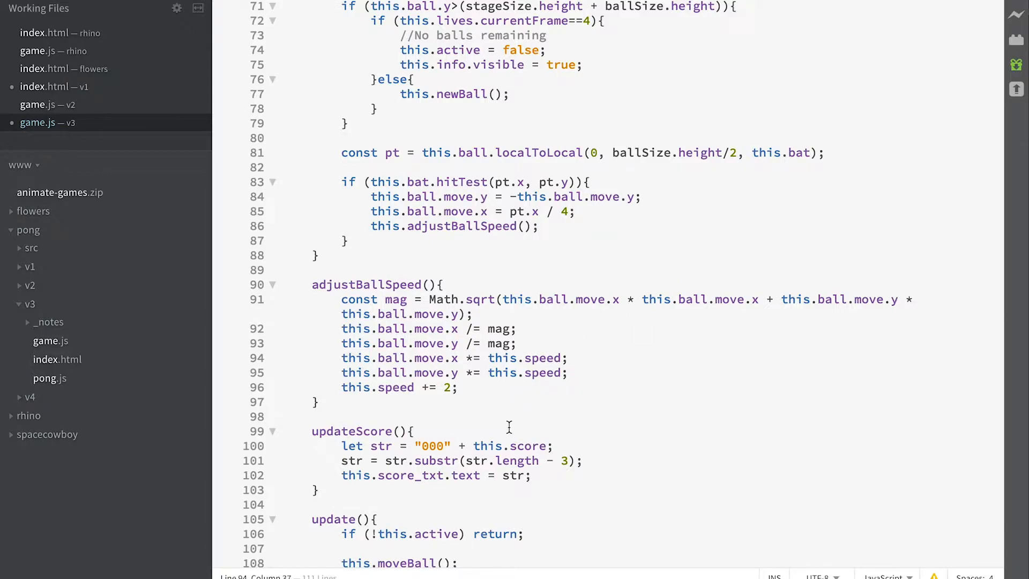
mouse_move(696, 225)
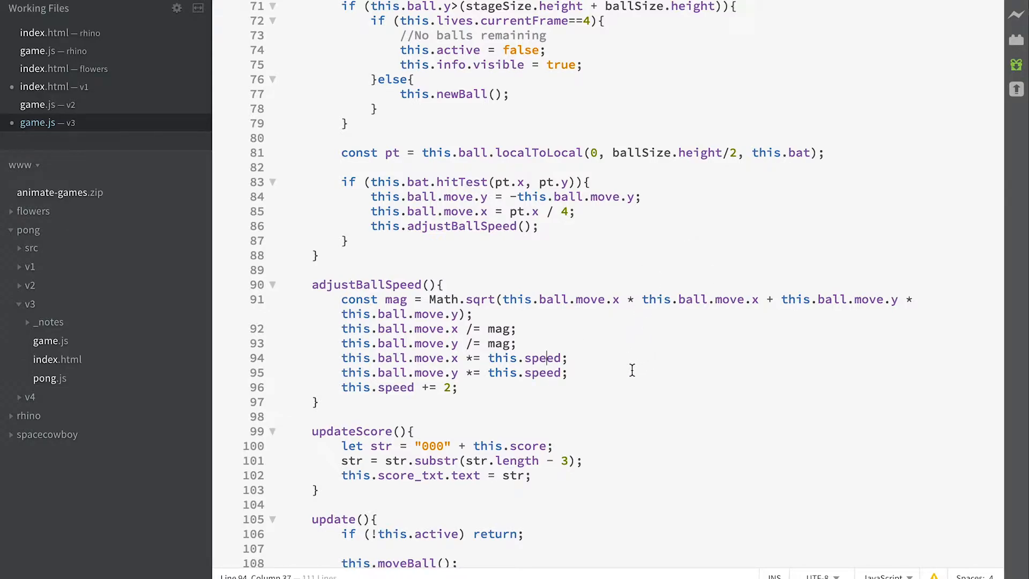
left_click(566, 358)
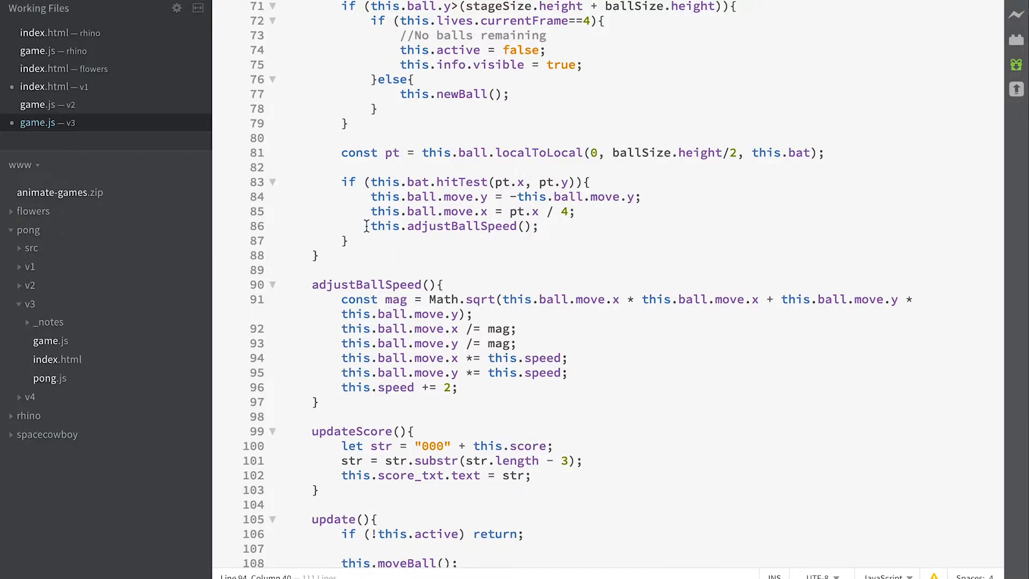
left_click_drag(369, 226, 537, 226)
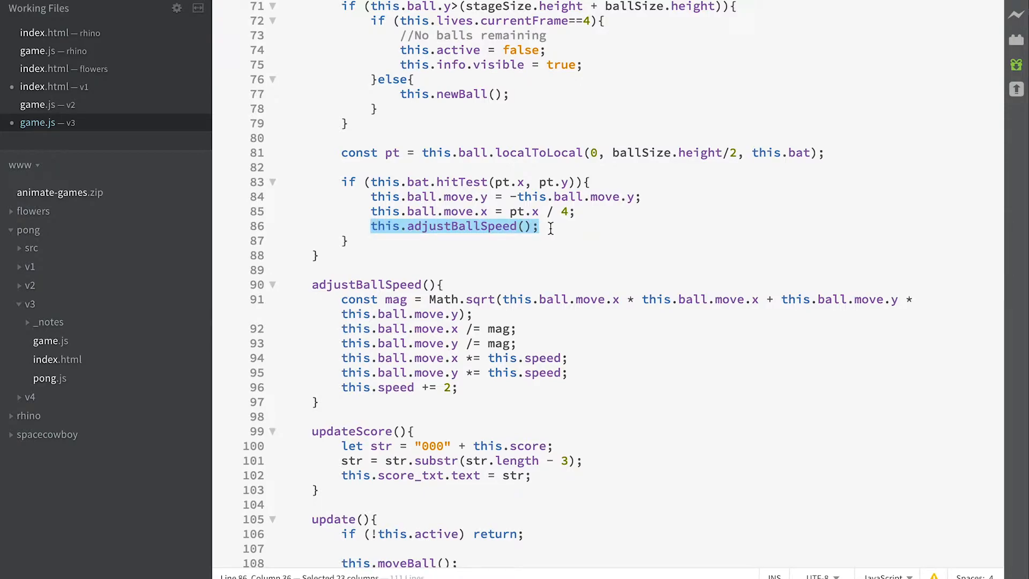